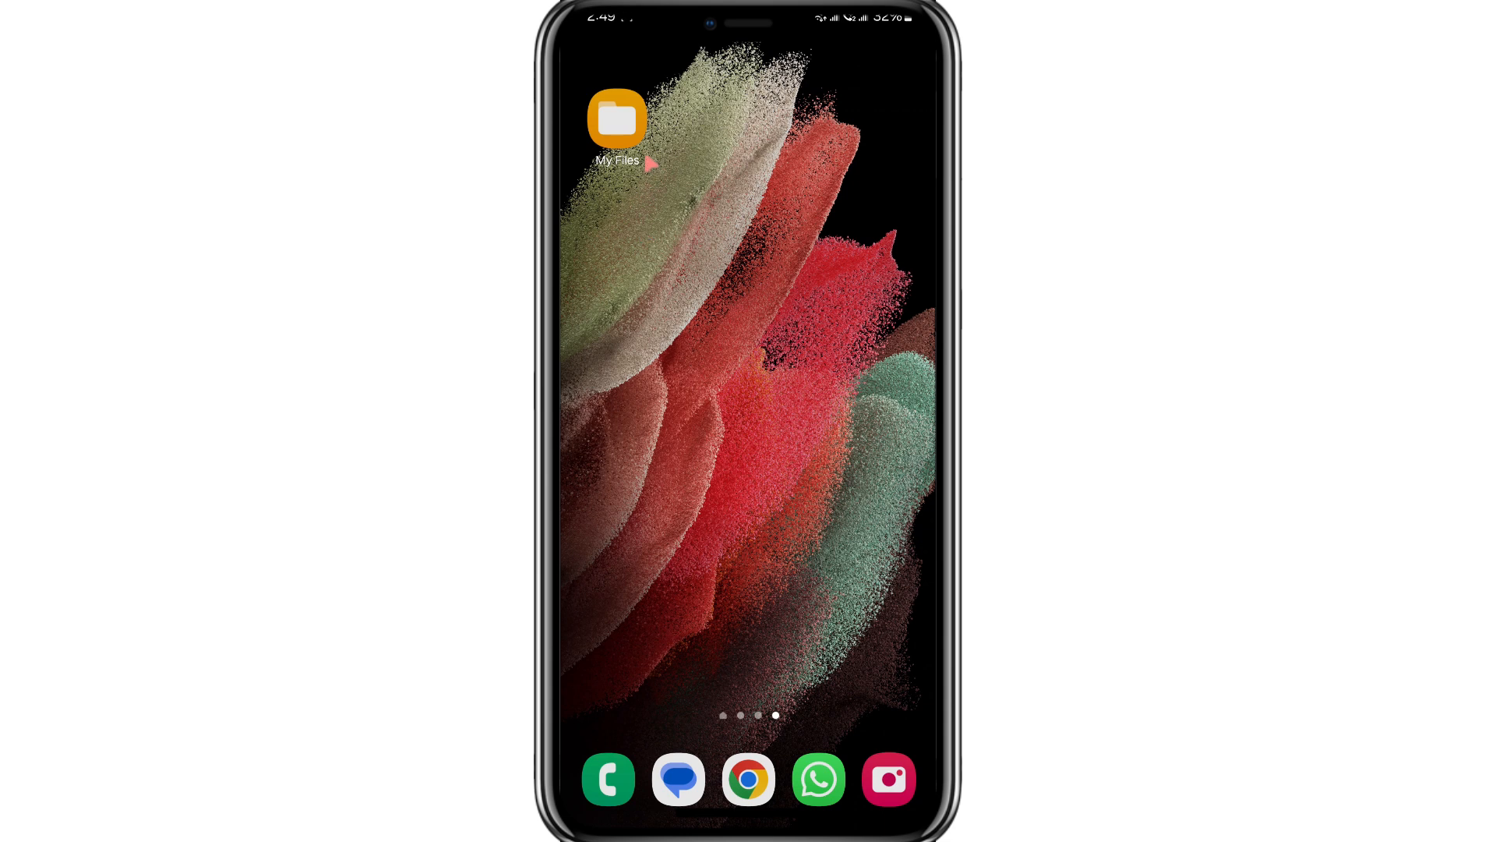
{"action": "mouse_move", "coordinate": [672, 200]}
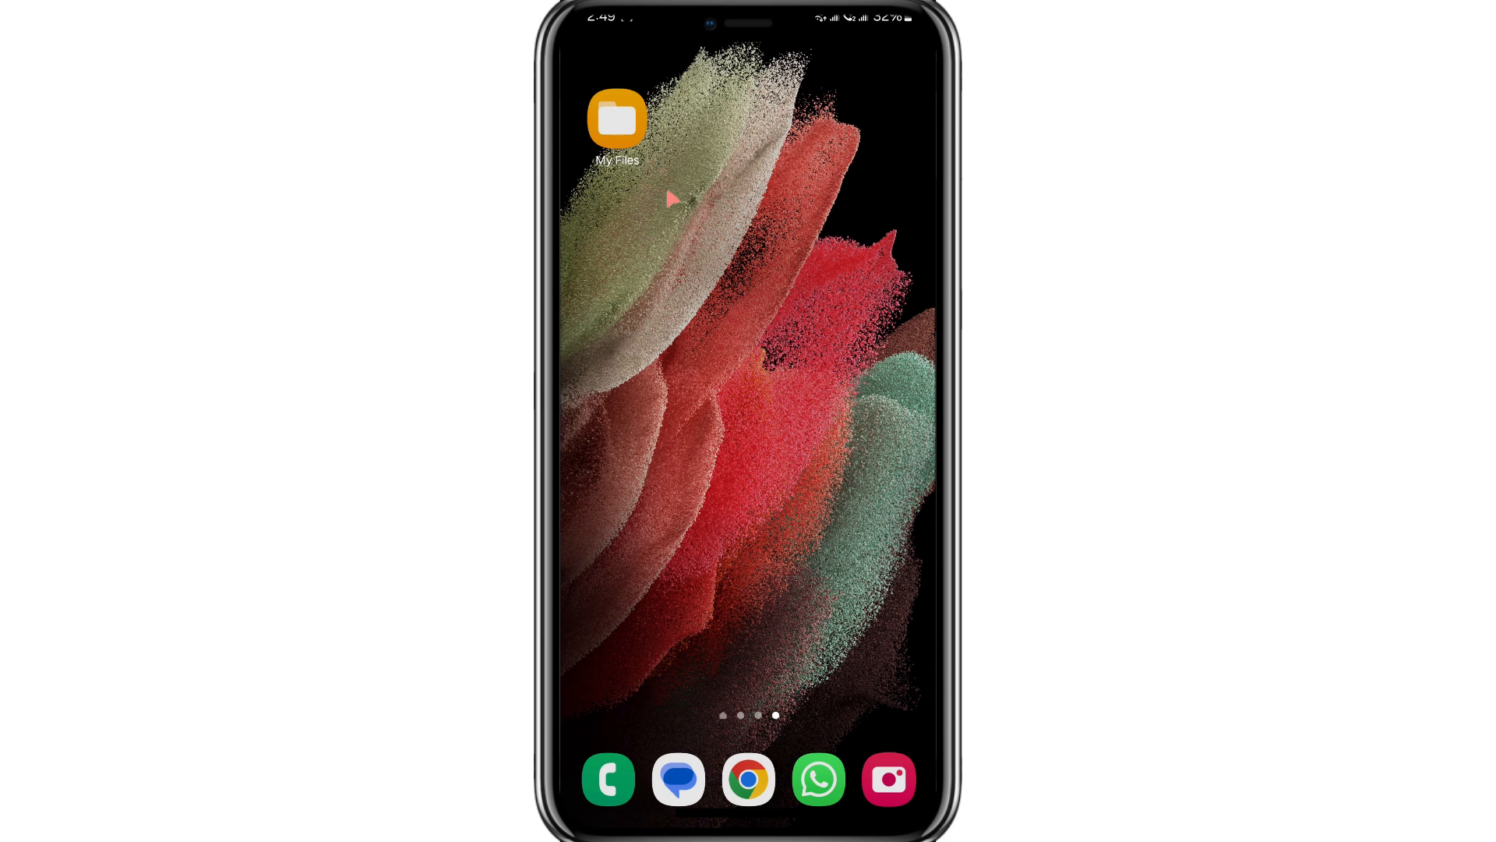
{"action": "mouse_move", "coordinate": [733, 256]}
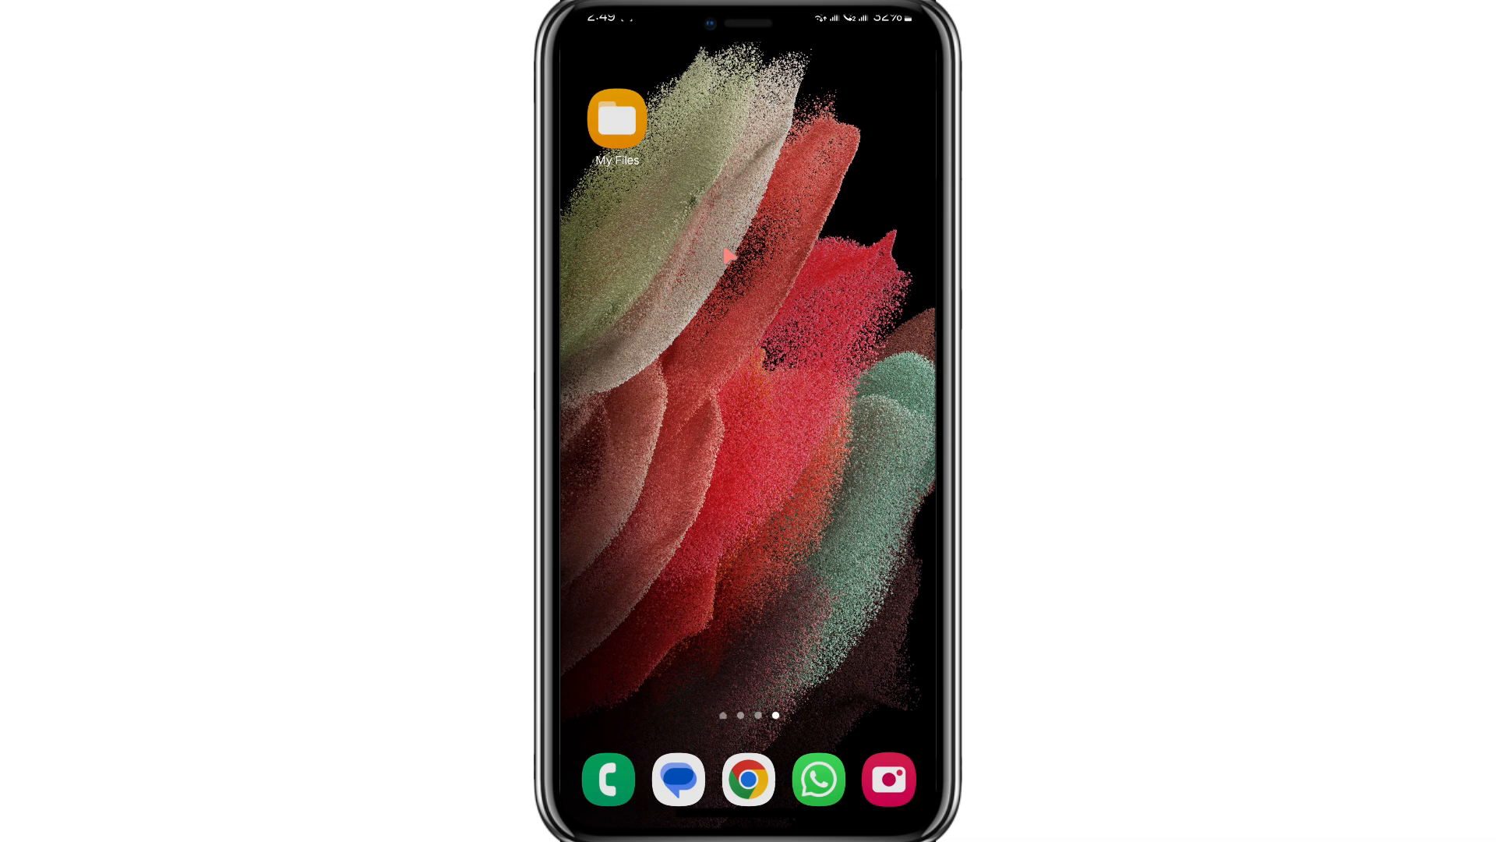
{"action": "mouse_move", "coordinate": [733, 443]}
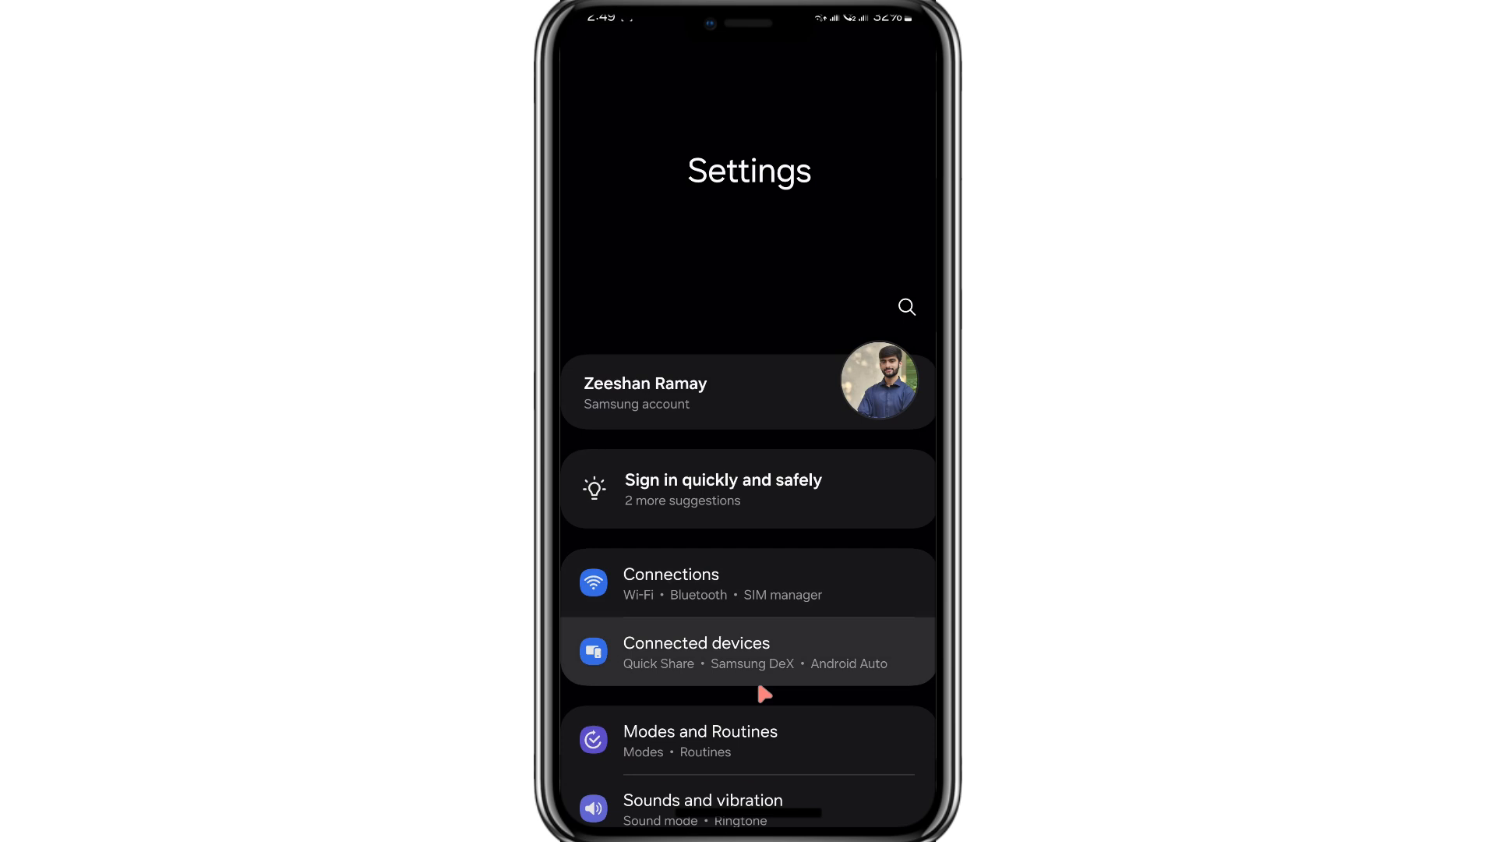
Step: Reach the Apps page listing all 195 installed apps
{"action": "scroll", "scroll_direction": "down", "scroll_amount": 3}
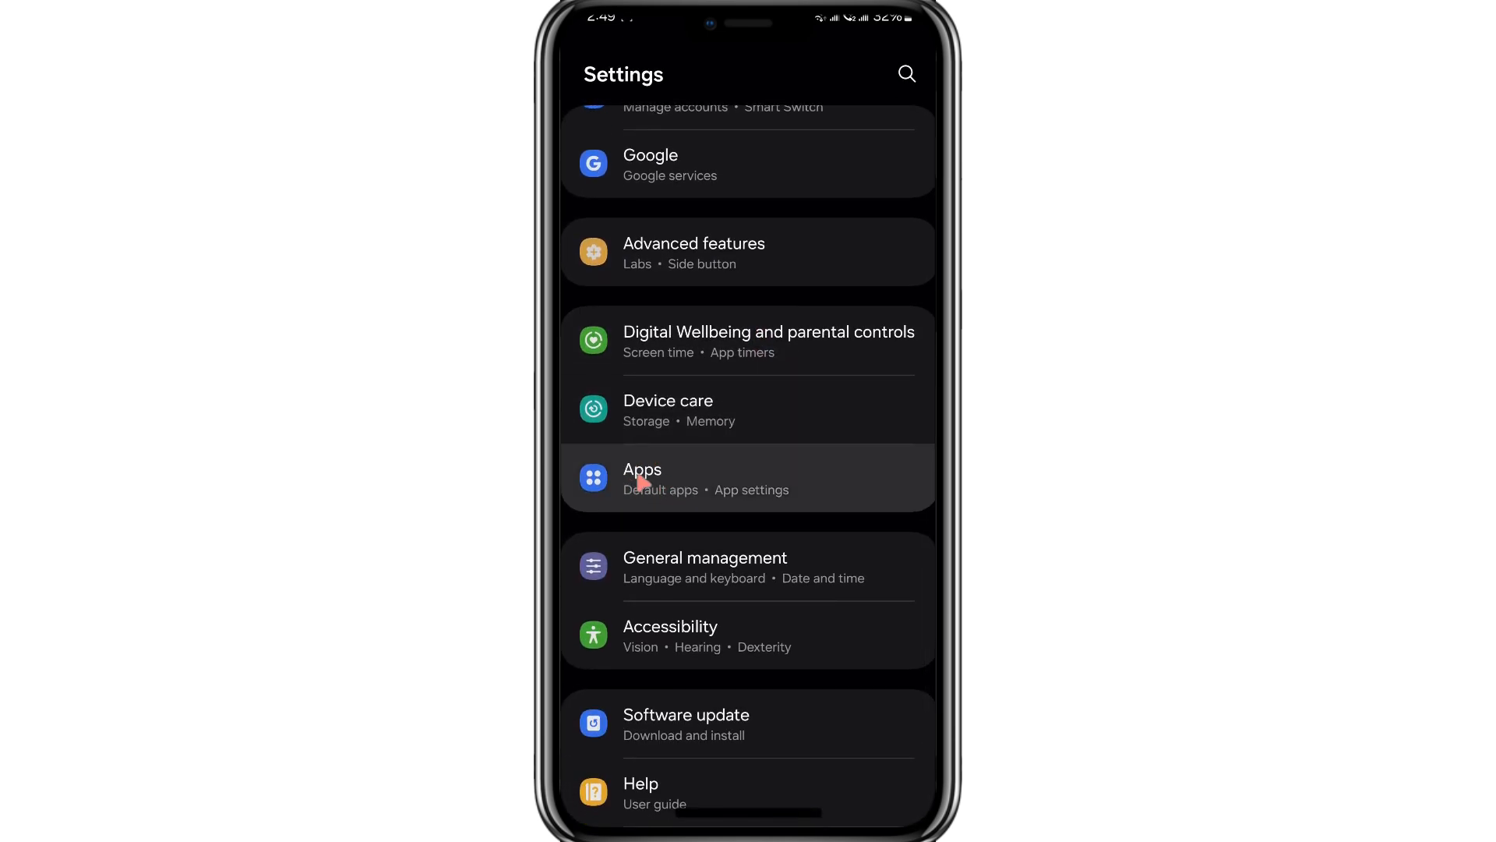
{"action": "left_click", "coordinate": [642, 479]}
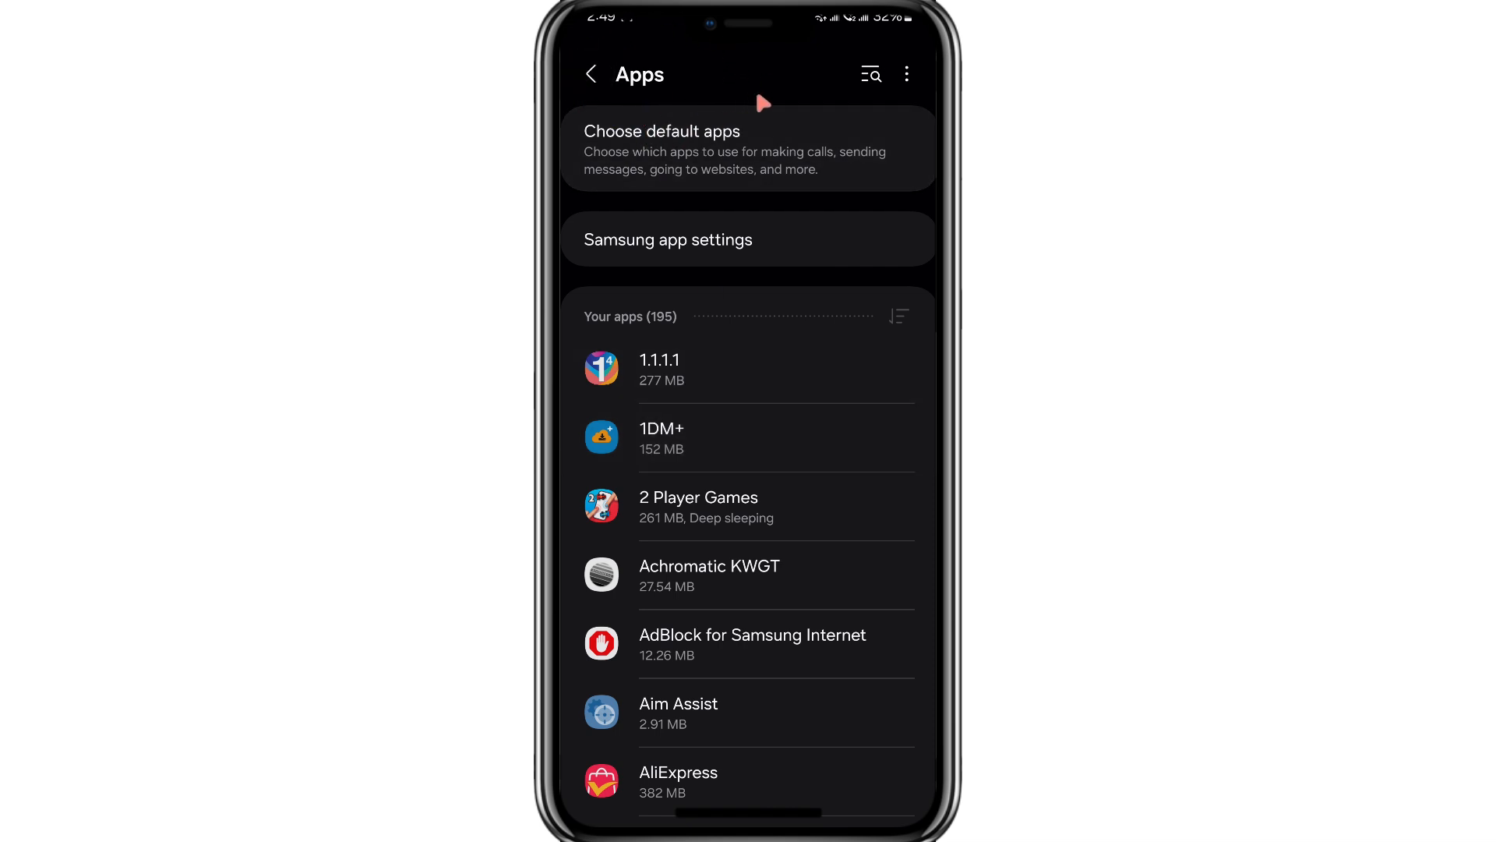
{"action": "mouse_move", "coordinate": [871, 73]}
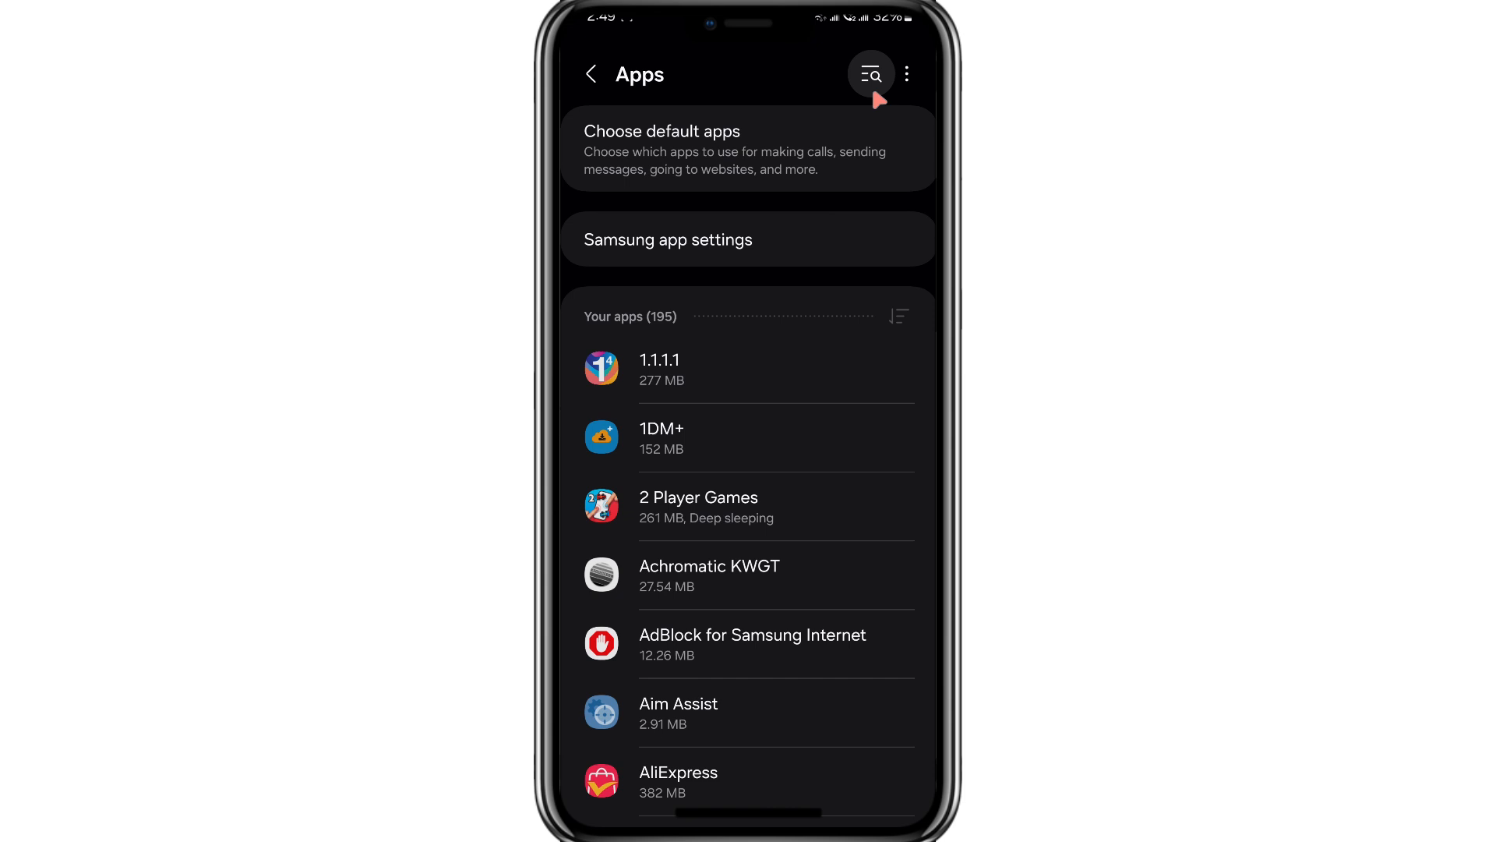
Step: Search the app list for 'fil' to narrow it to Drive, Files, Files by Google and My Files
{"action": "left_click", "coordinate": [870, 73]}
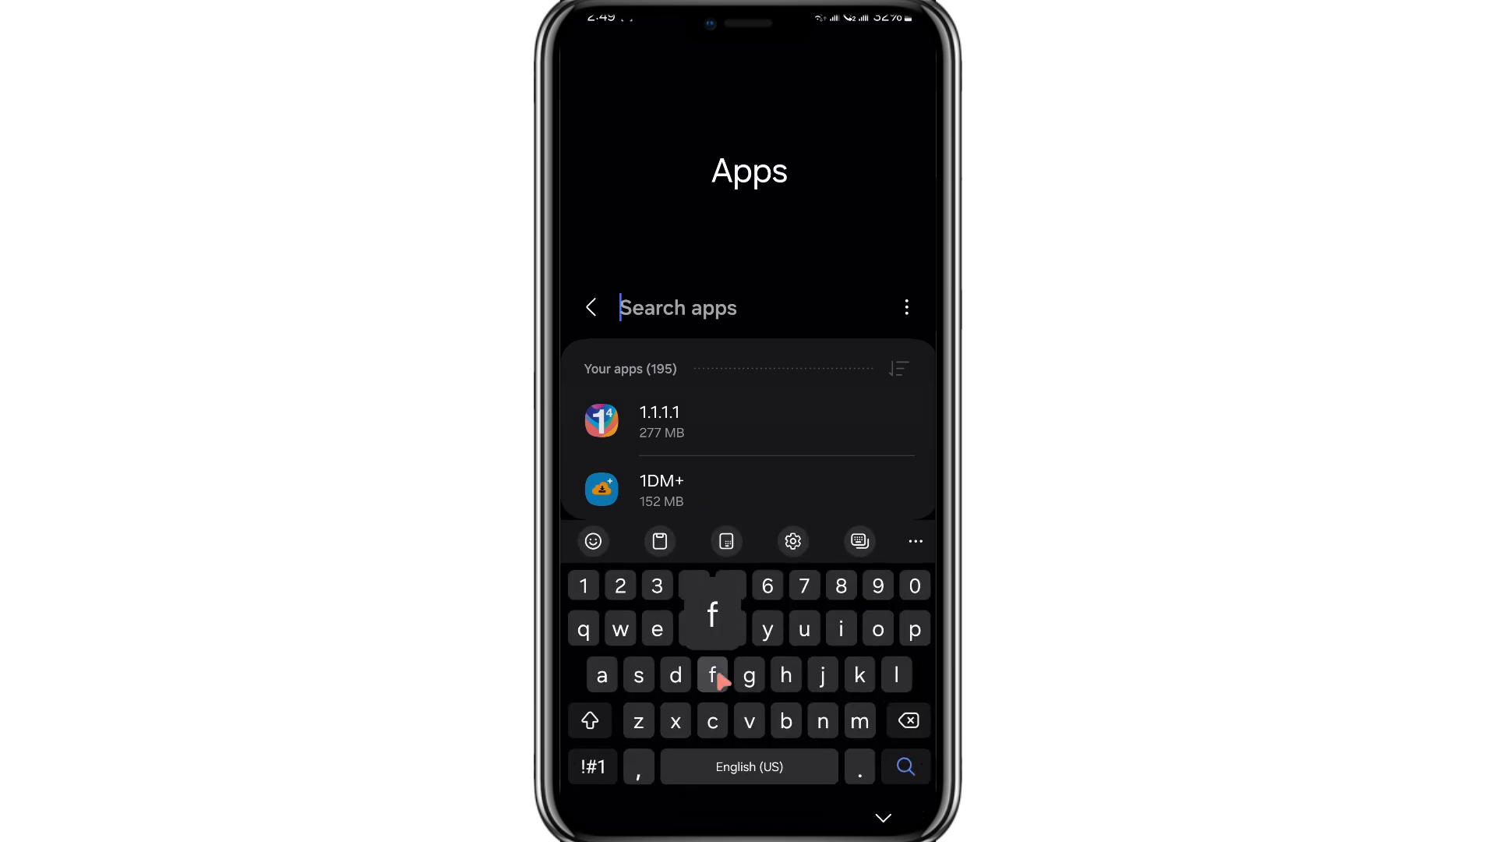
{"action": "type", "text": "files"}
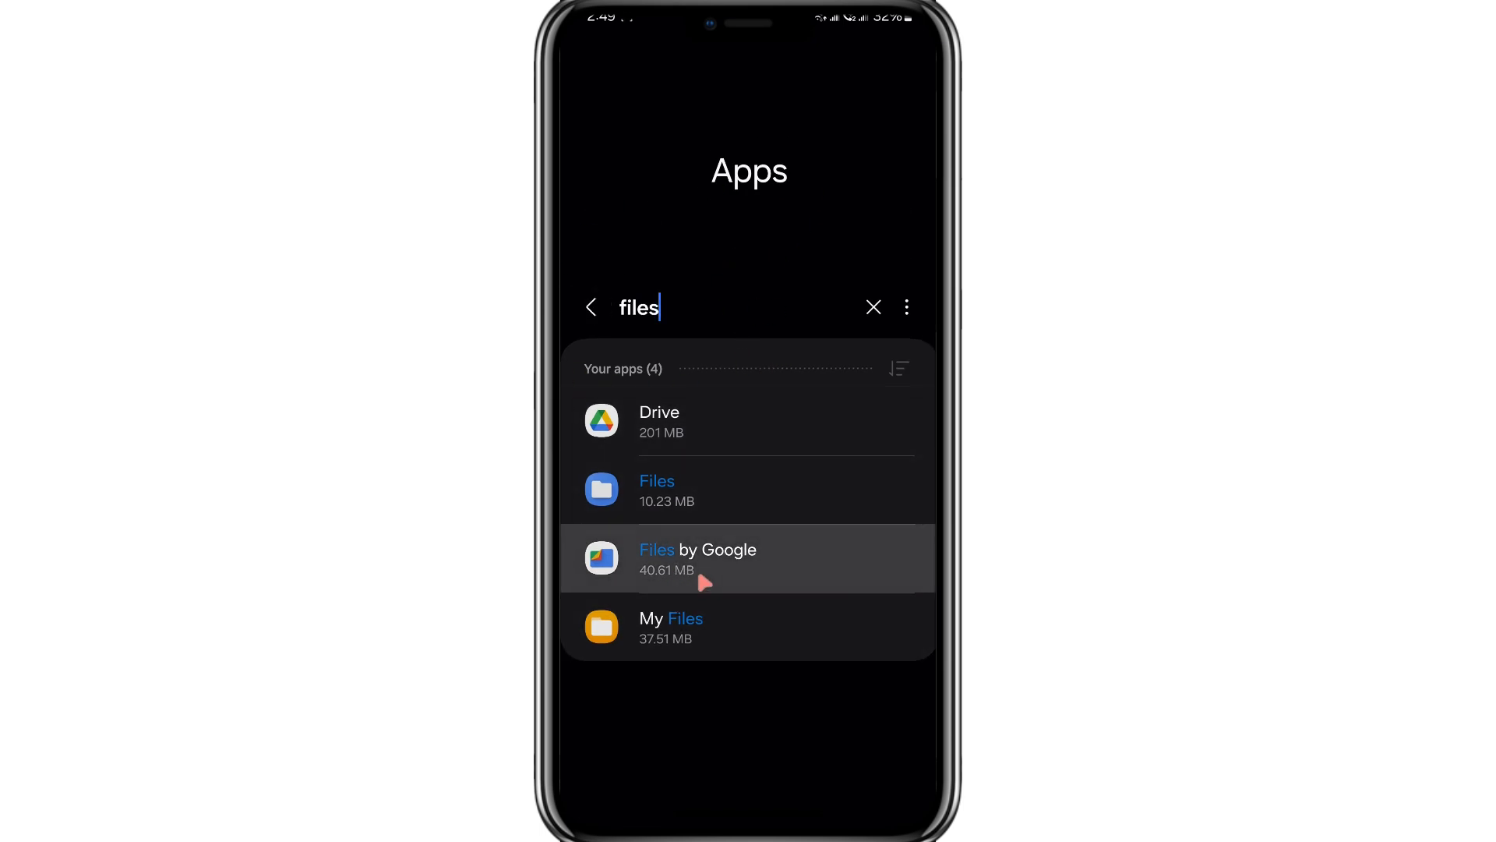
Step: Force stop Files by Google from its app info page
{"action": "left_click", "coordinate": [699, 558]}
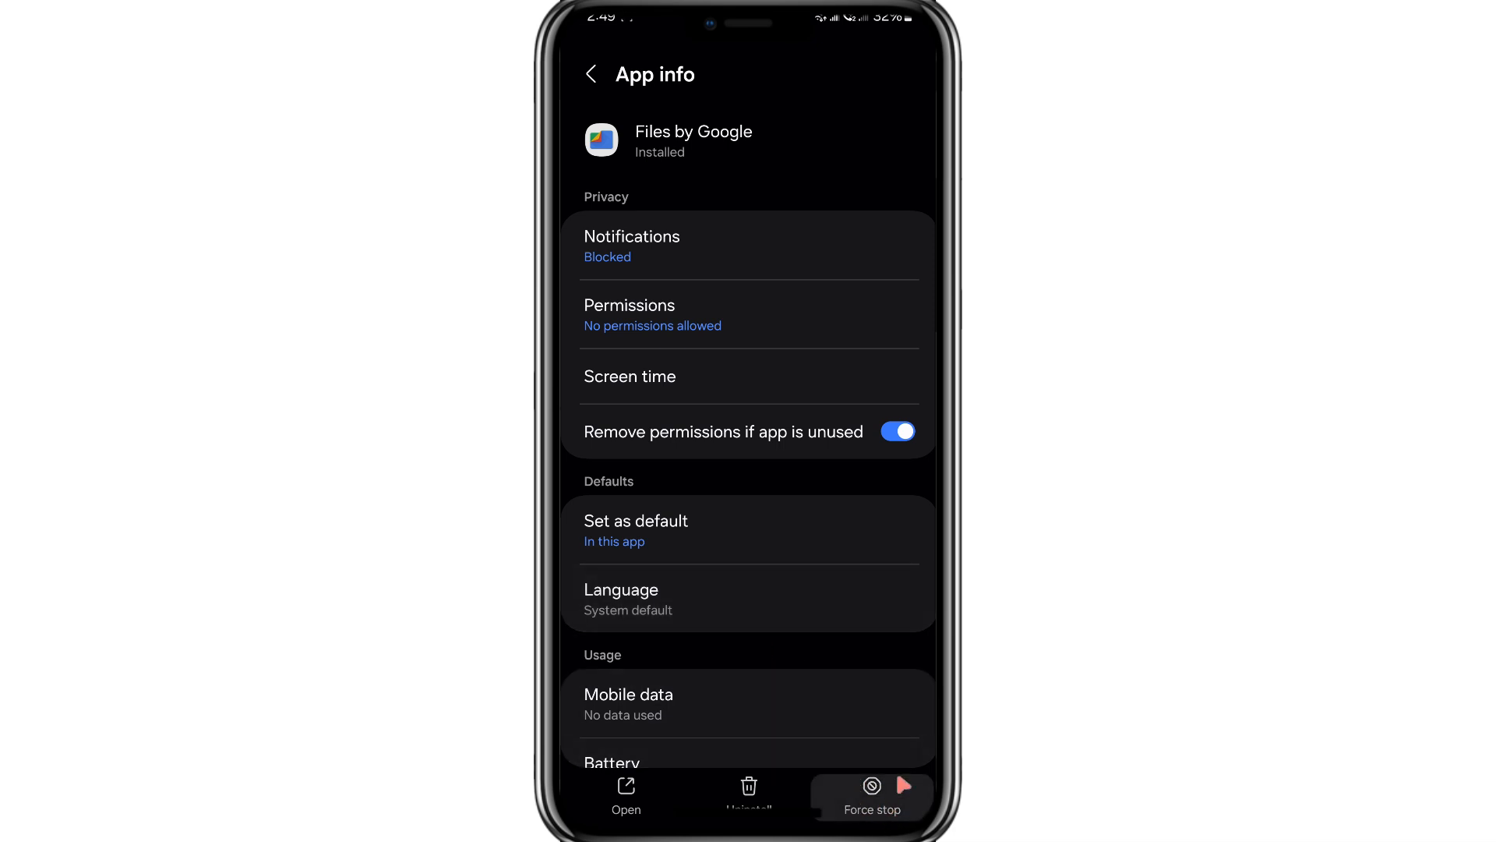
{"action": "left_click", "coordinate": [873, 809]}
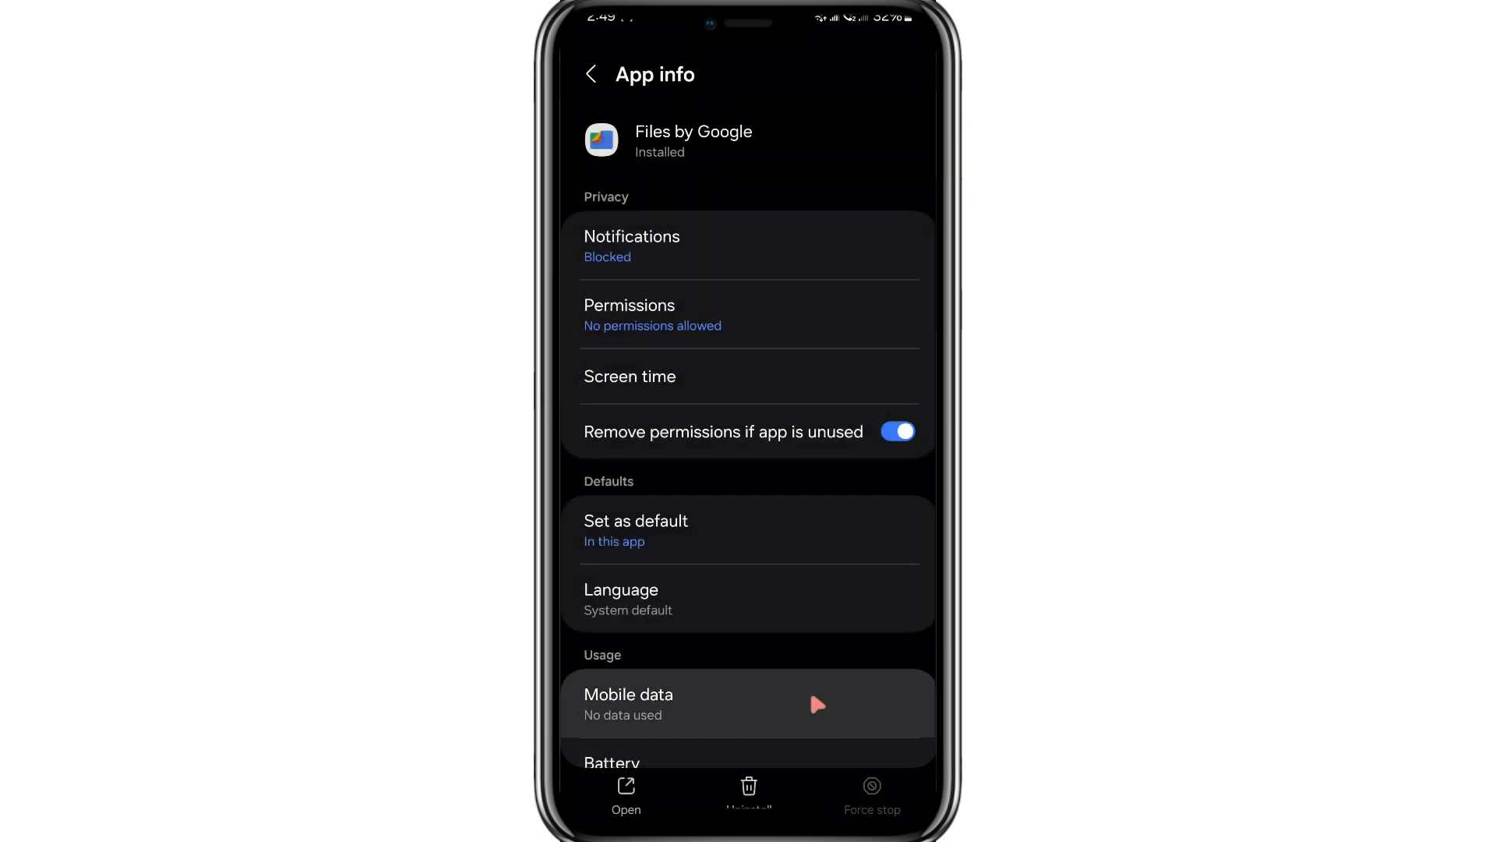
{"action": "mouse_move", "coordinate": [805, 711]}
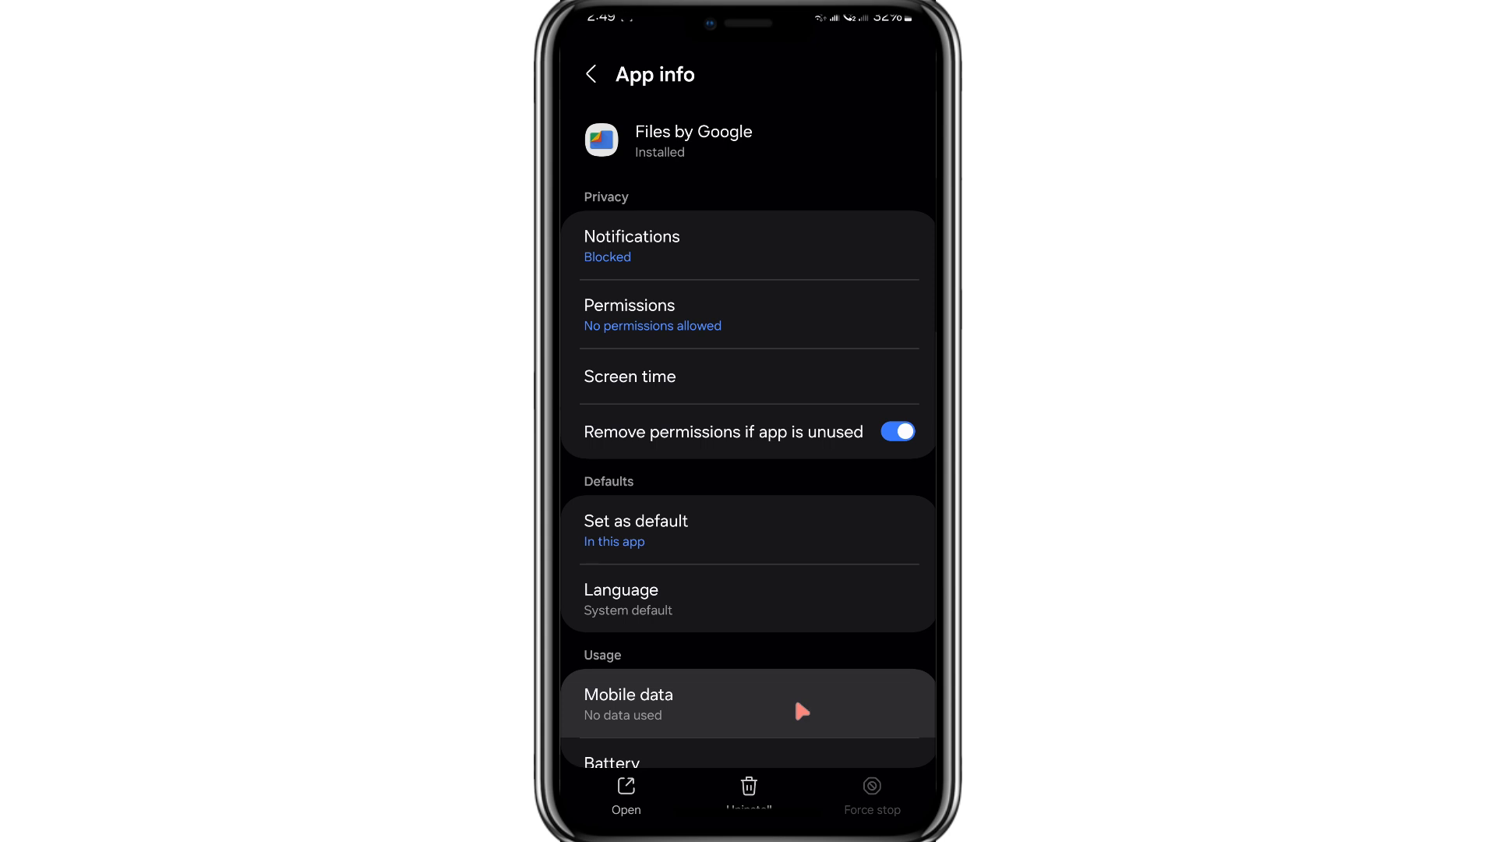
{"action": "mouse_move", "coordinate": [796, 773]}
{"action": "type", "text": "f"}
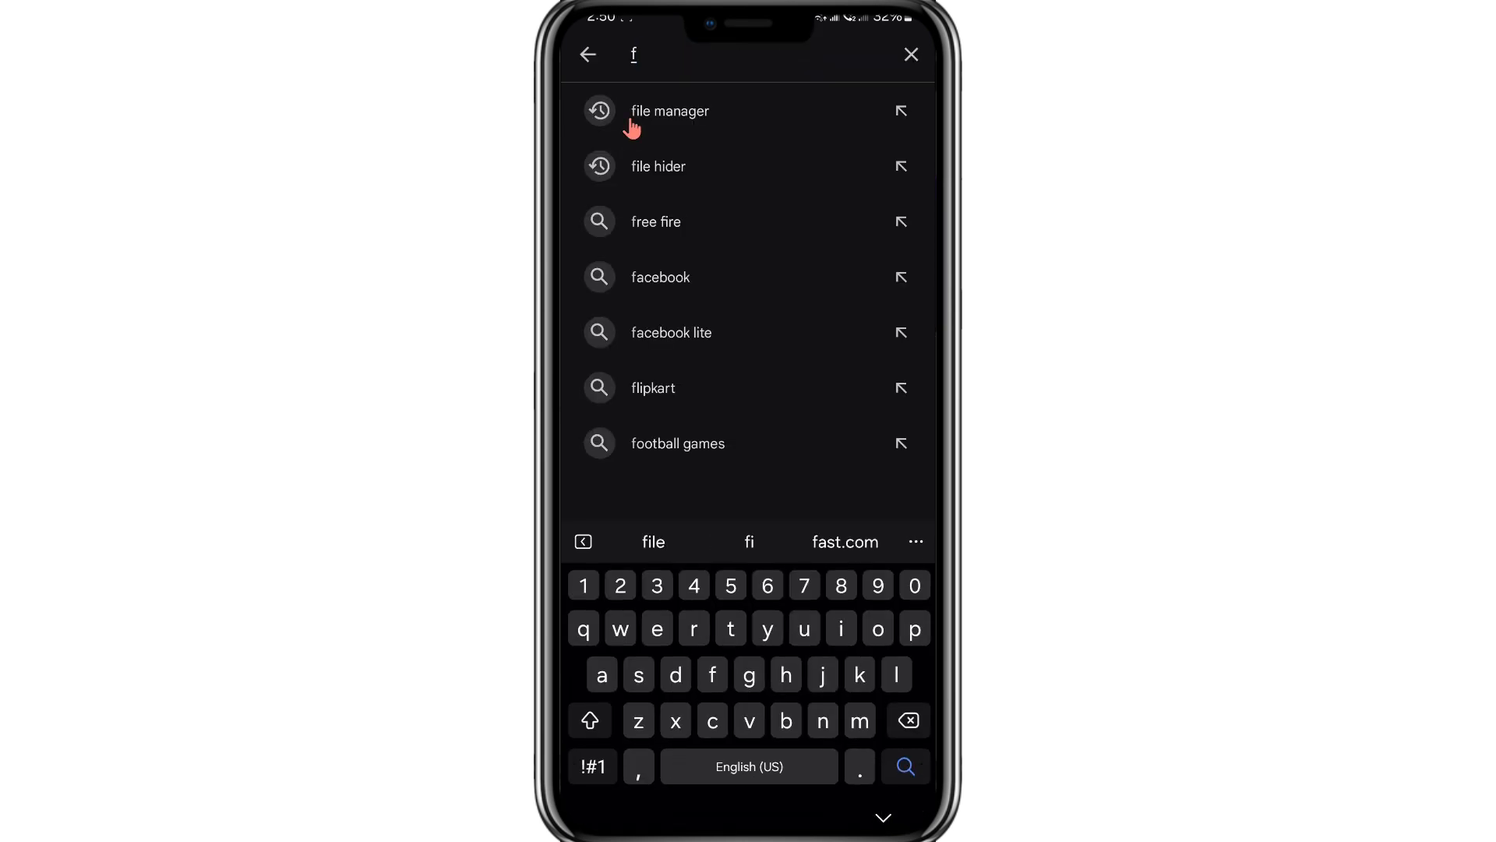
Step: Search Play Store for file manager apps to reach the installed ZArchiver listing
{"action": "left_click", "coordinate": [669, 112]}
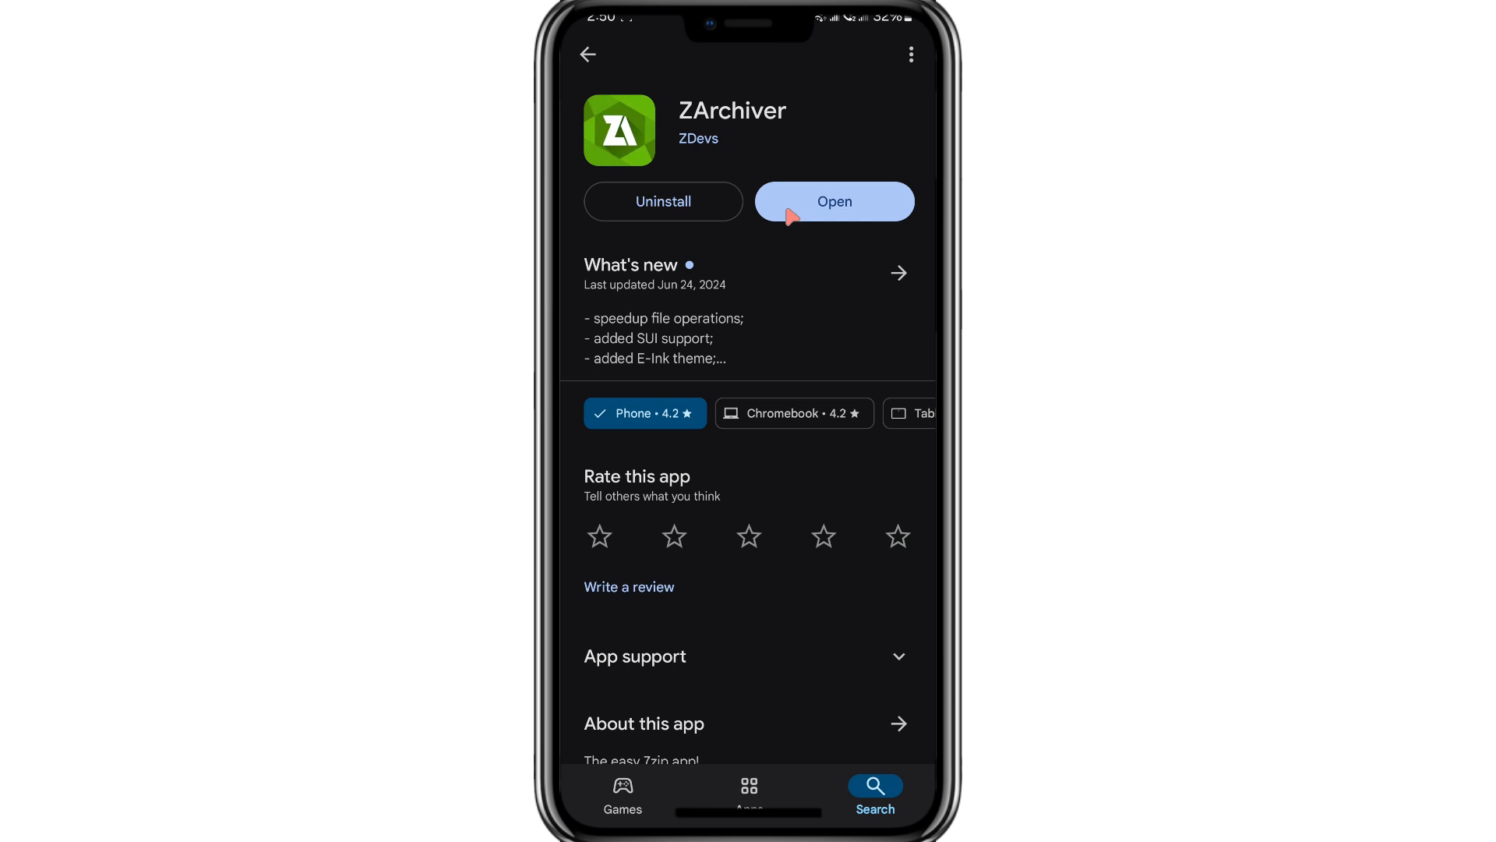
Step: Launch ZArchiver and browse device storage root with Android, DCIM, Download and Music folders
{"action": "left_click", "coordinate": [834, 201]}
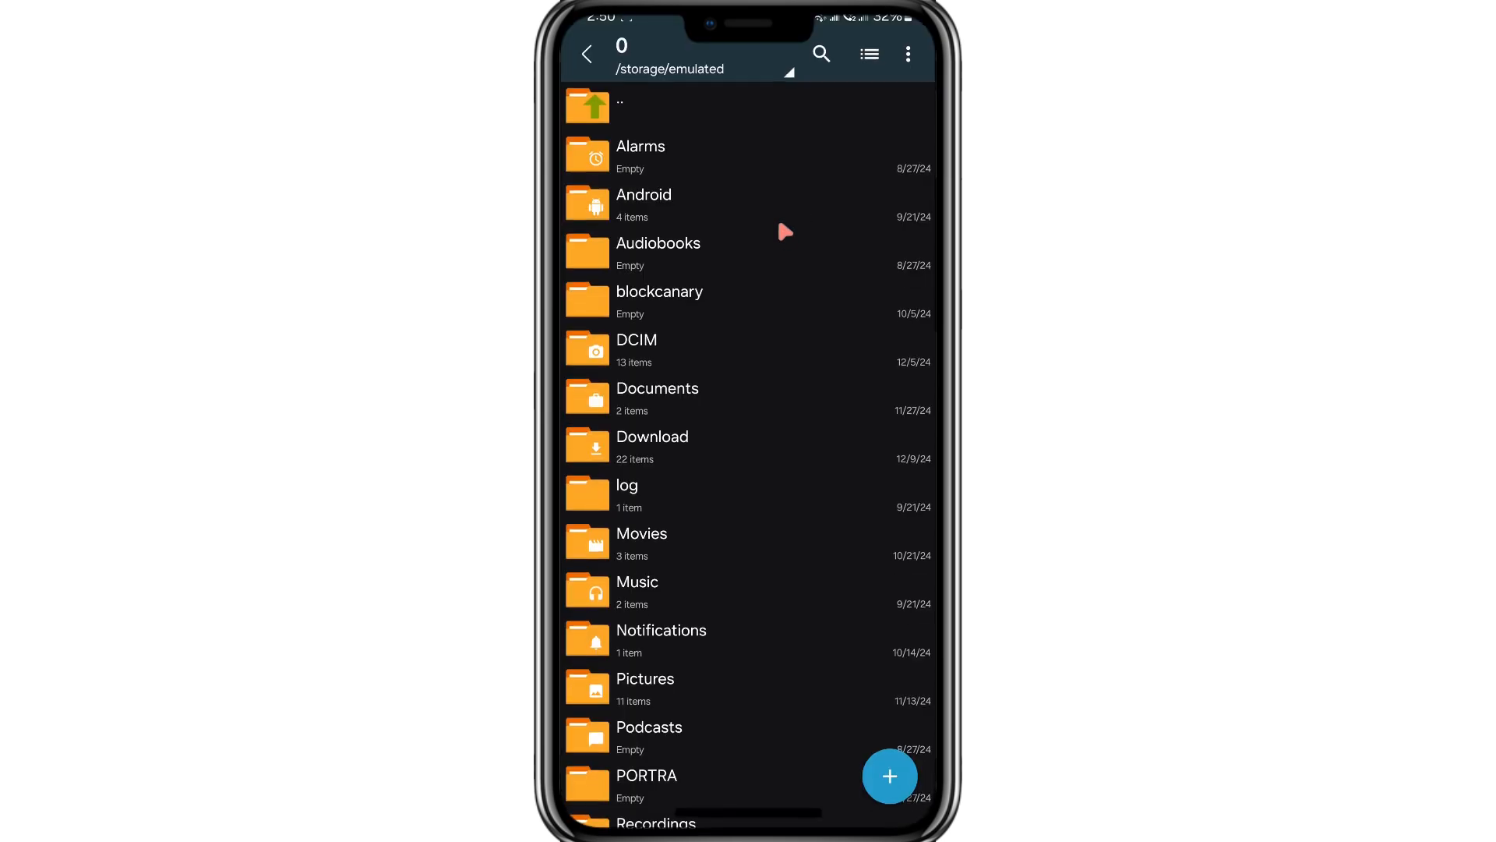
{"action": "mouse_move", "coordinate": [801, 181]}
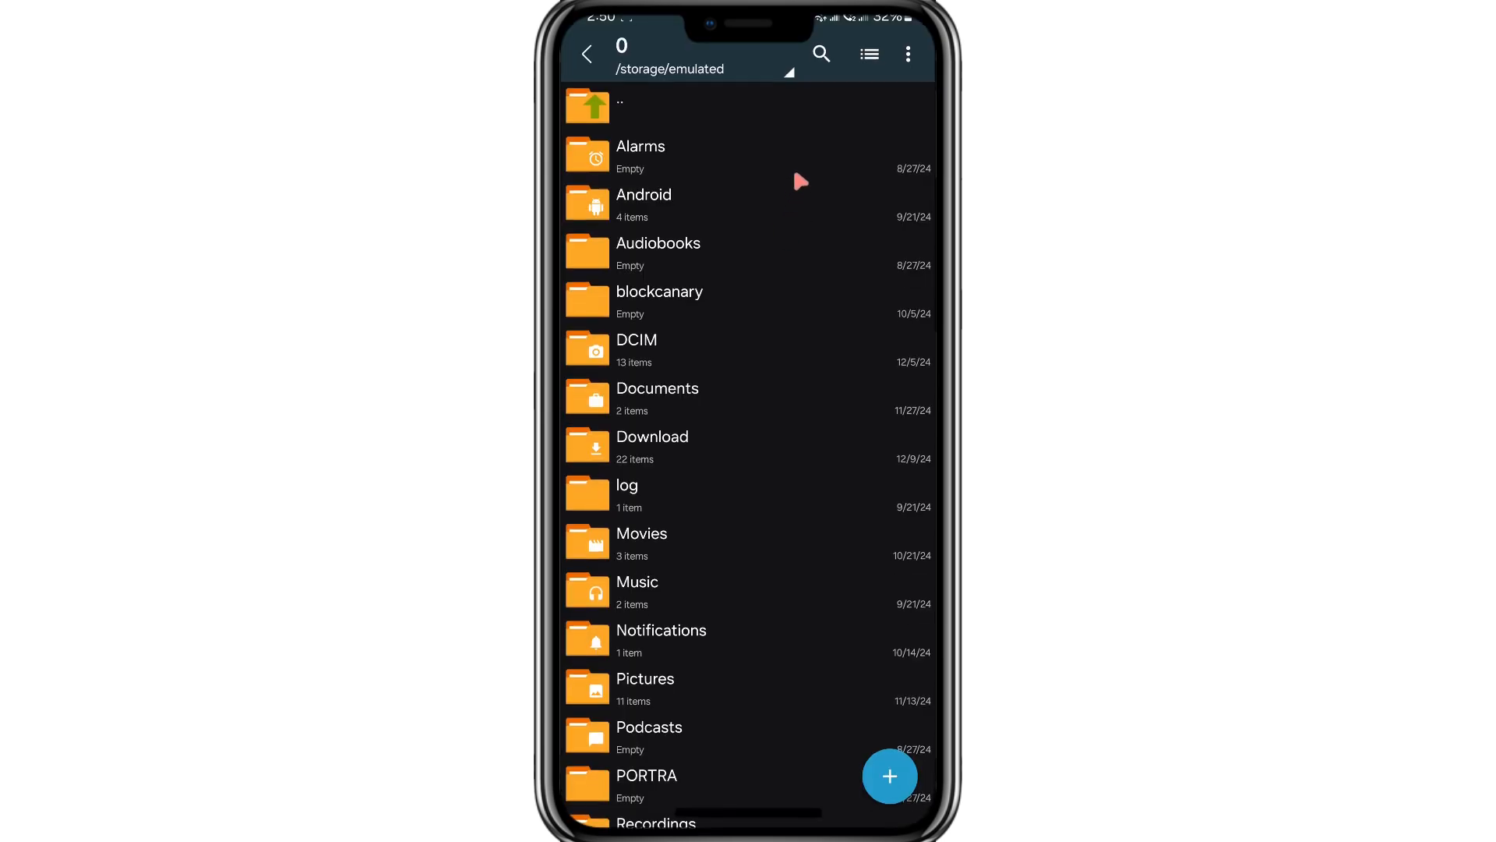
{"action": "left_click", "coordinate": [870, 53]}
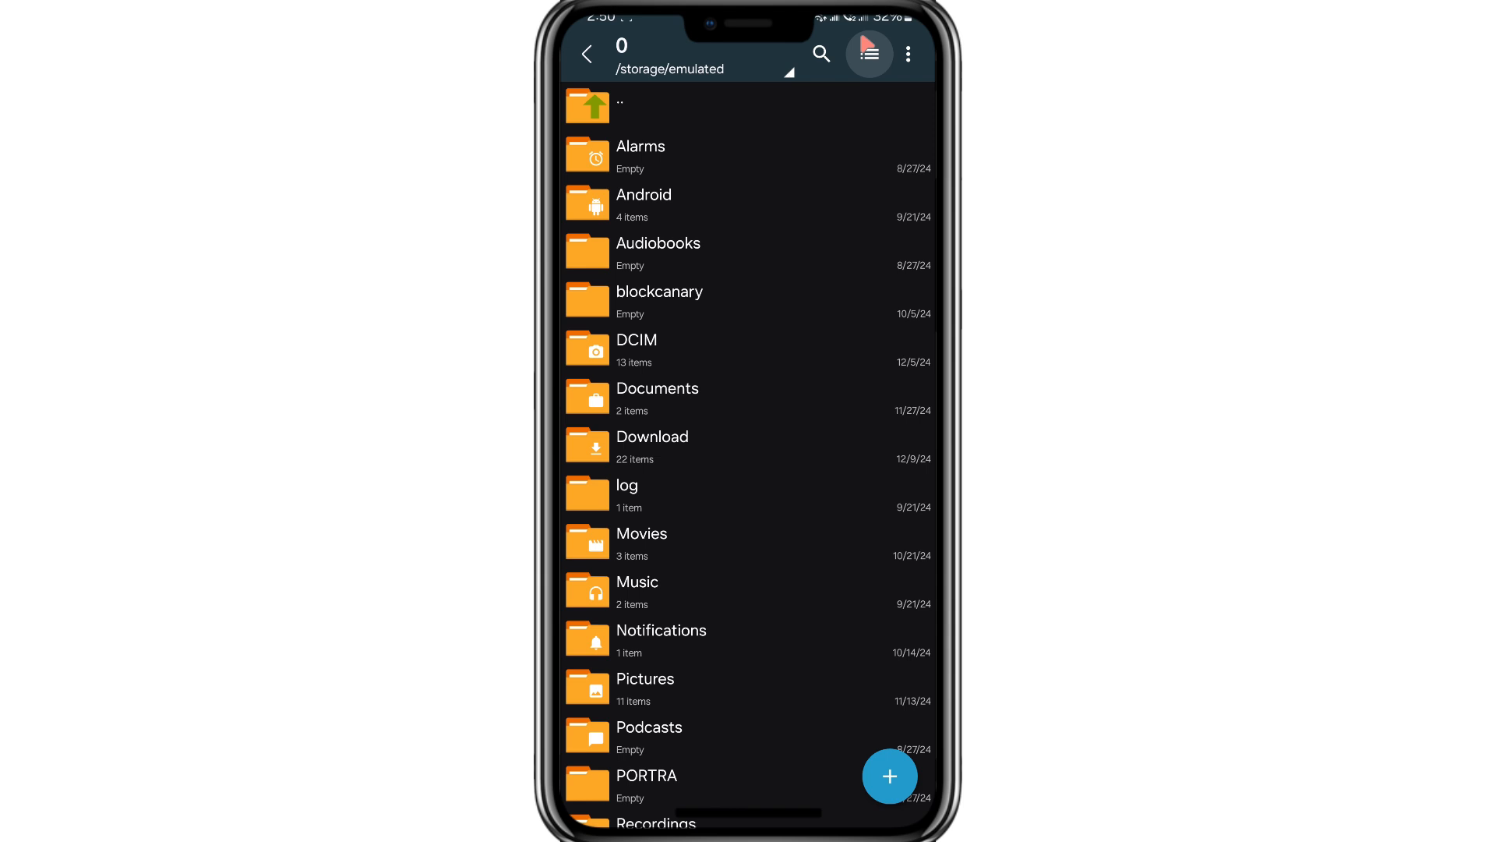
{"action": "left_click", "coordinate": [870, 53]}
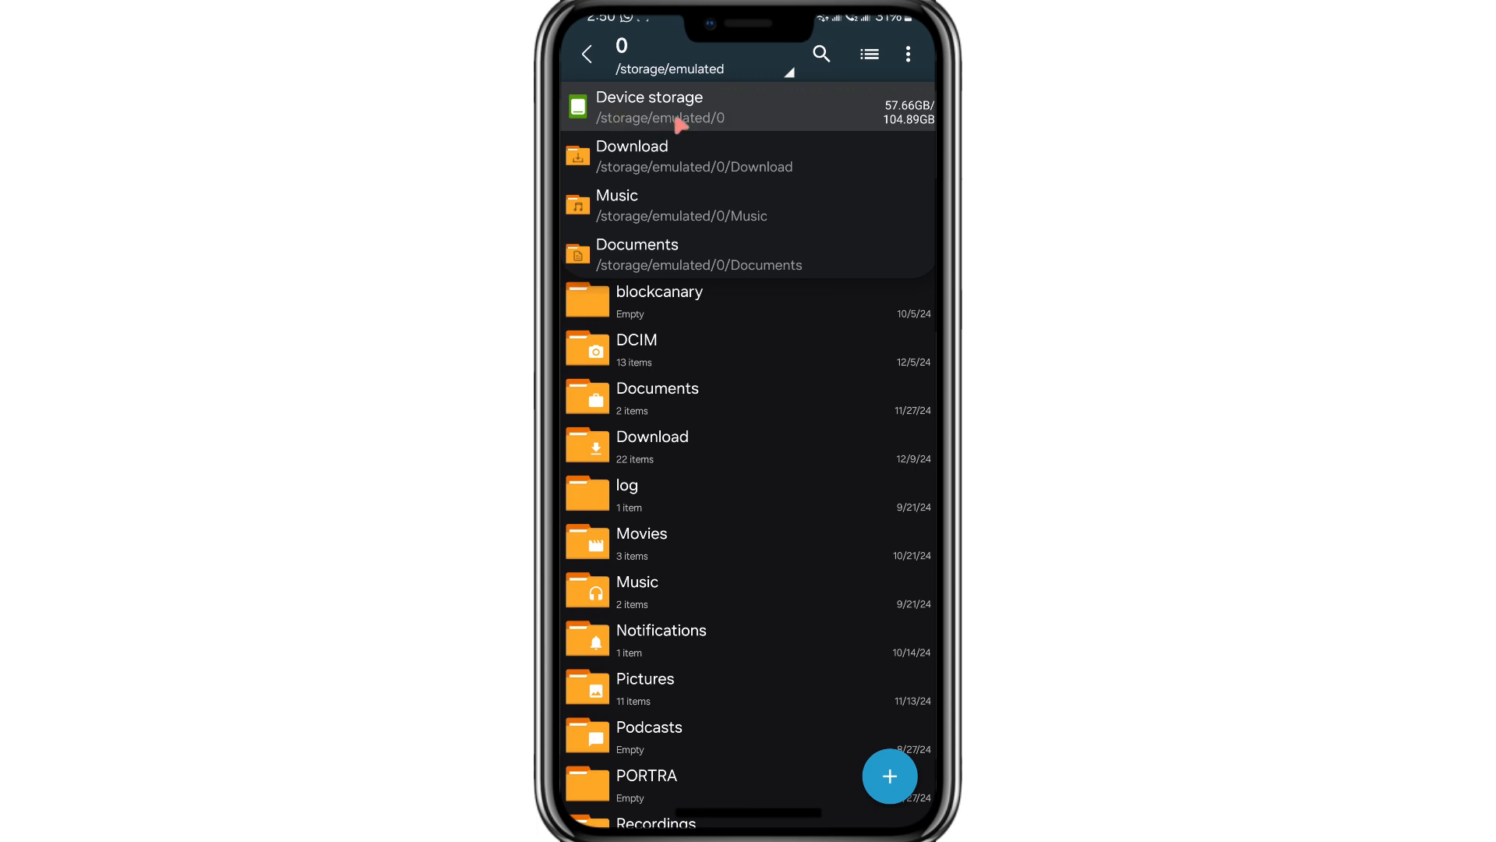
{"action": "mouse_move", "coordinate": [652, 112]}
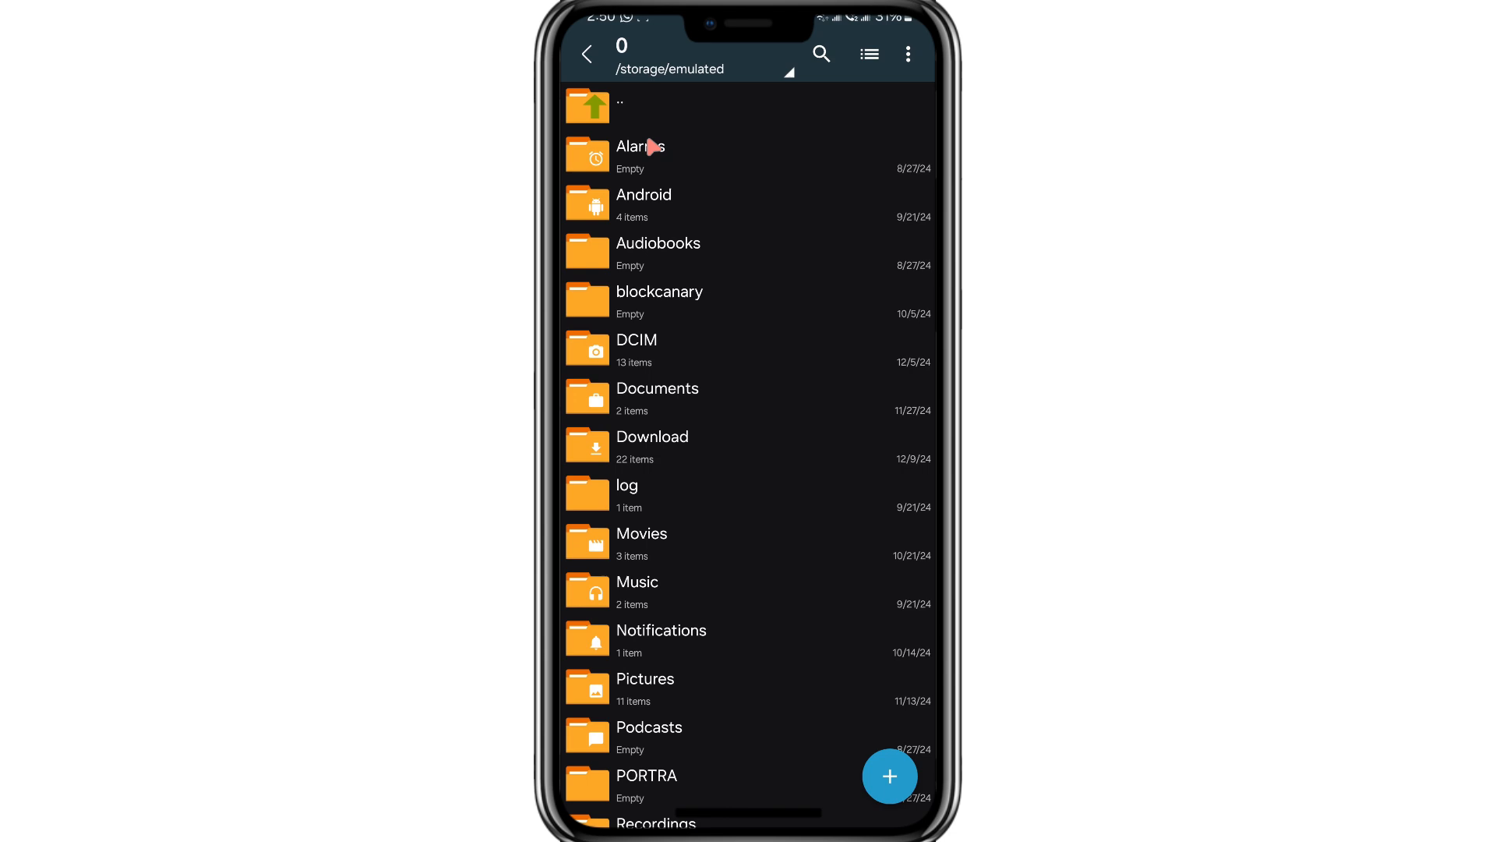
{"action": "scroll", "scroll_direction": "down", "scroll_amount": 3}
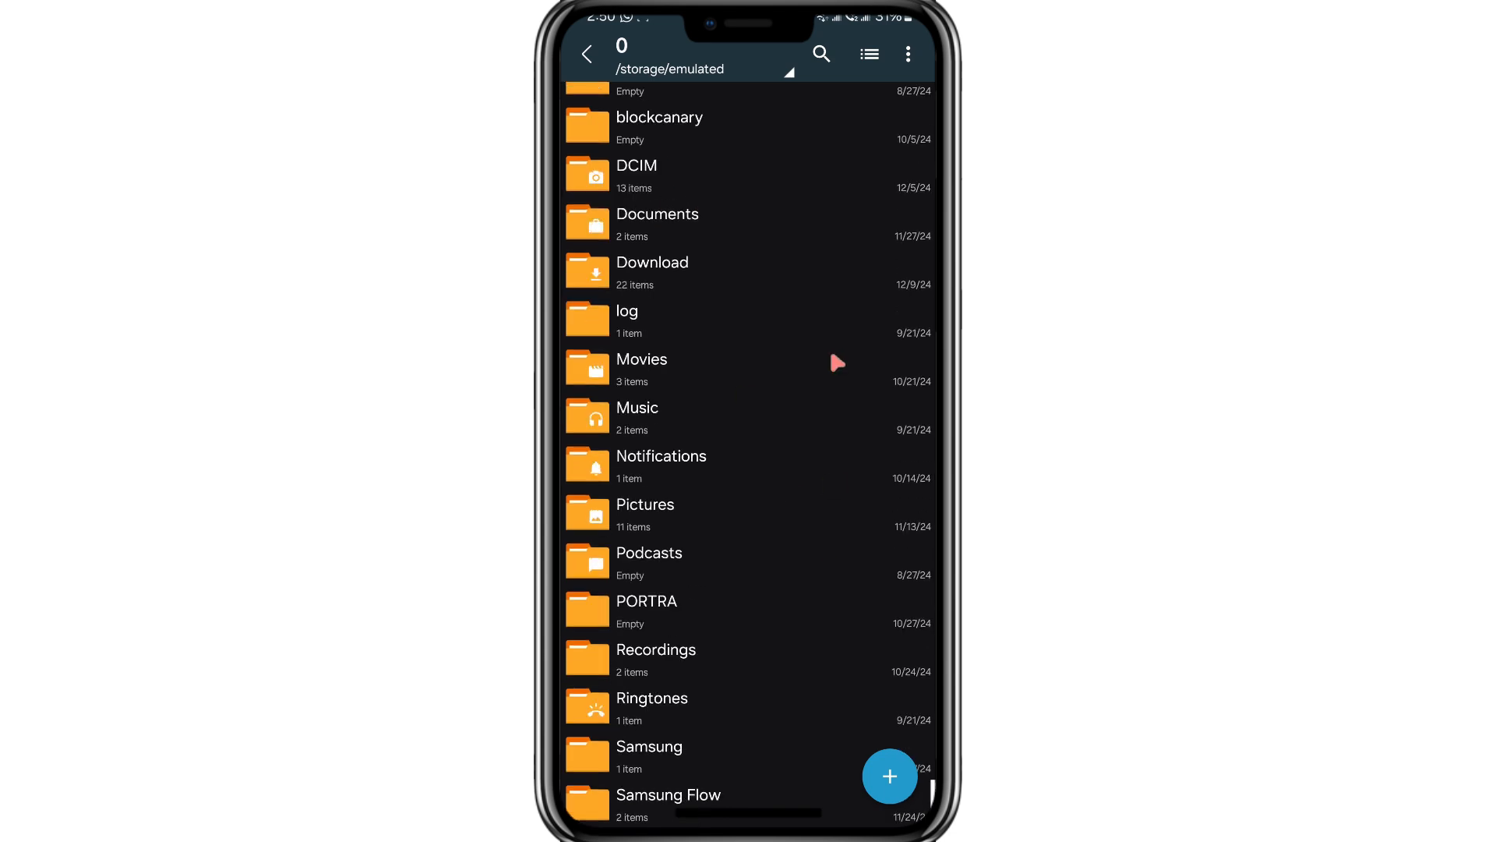
{"action": "scroll", "scroll_direction": "down", "scroll_amount": 3}
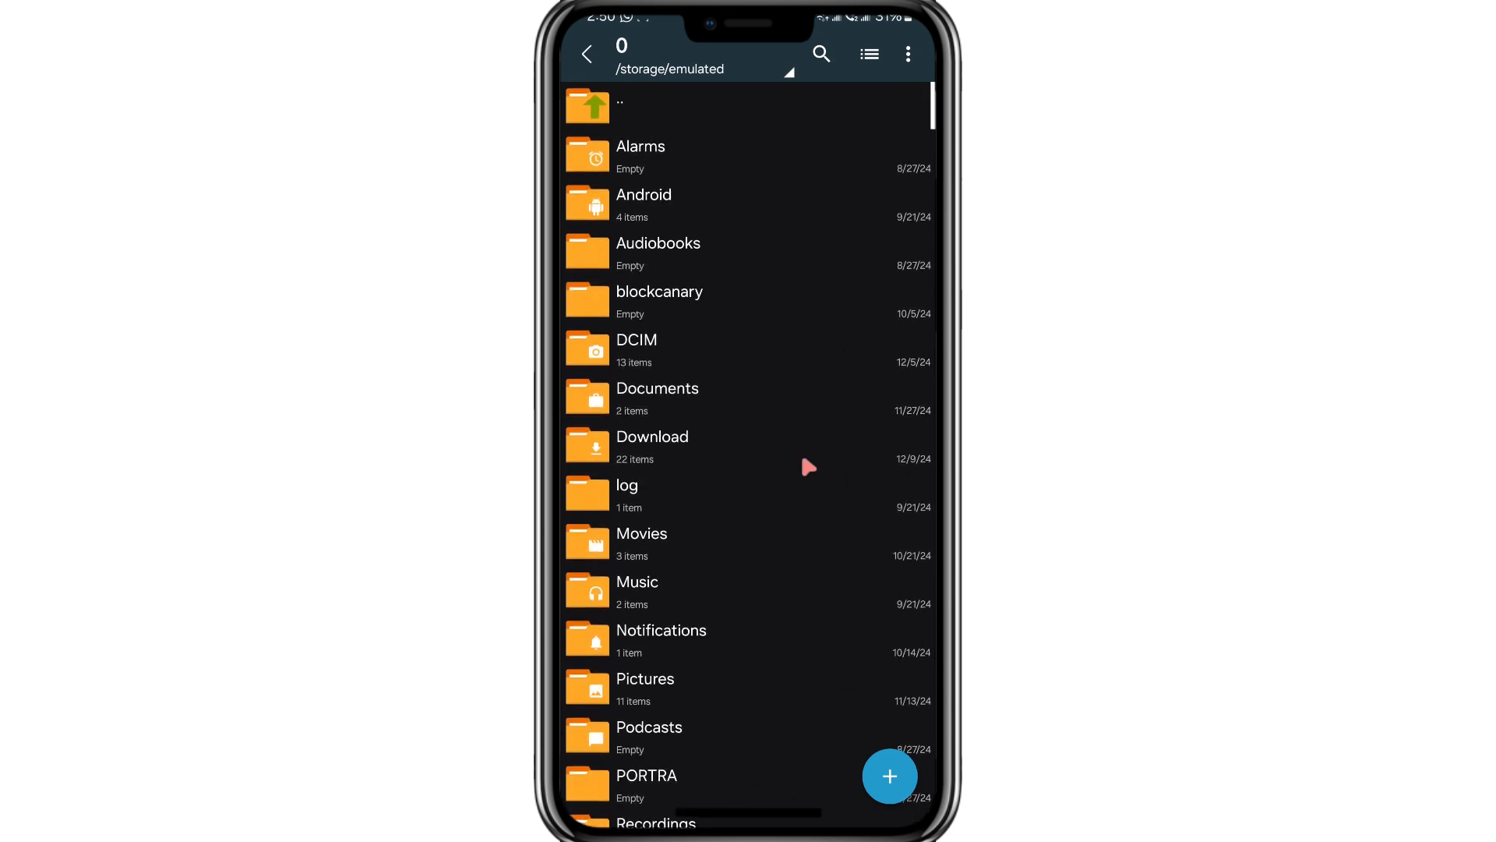
{"action": "mouse_move", "coordinate": [636, 214]}
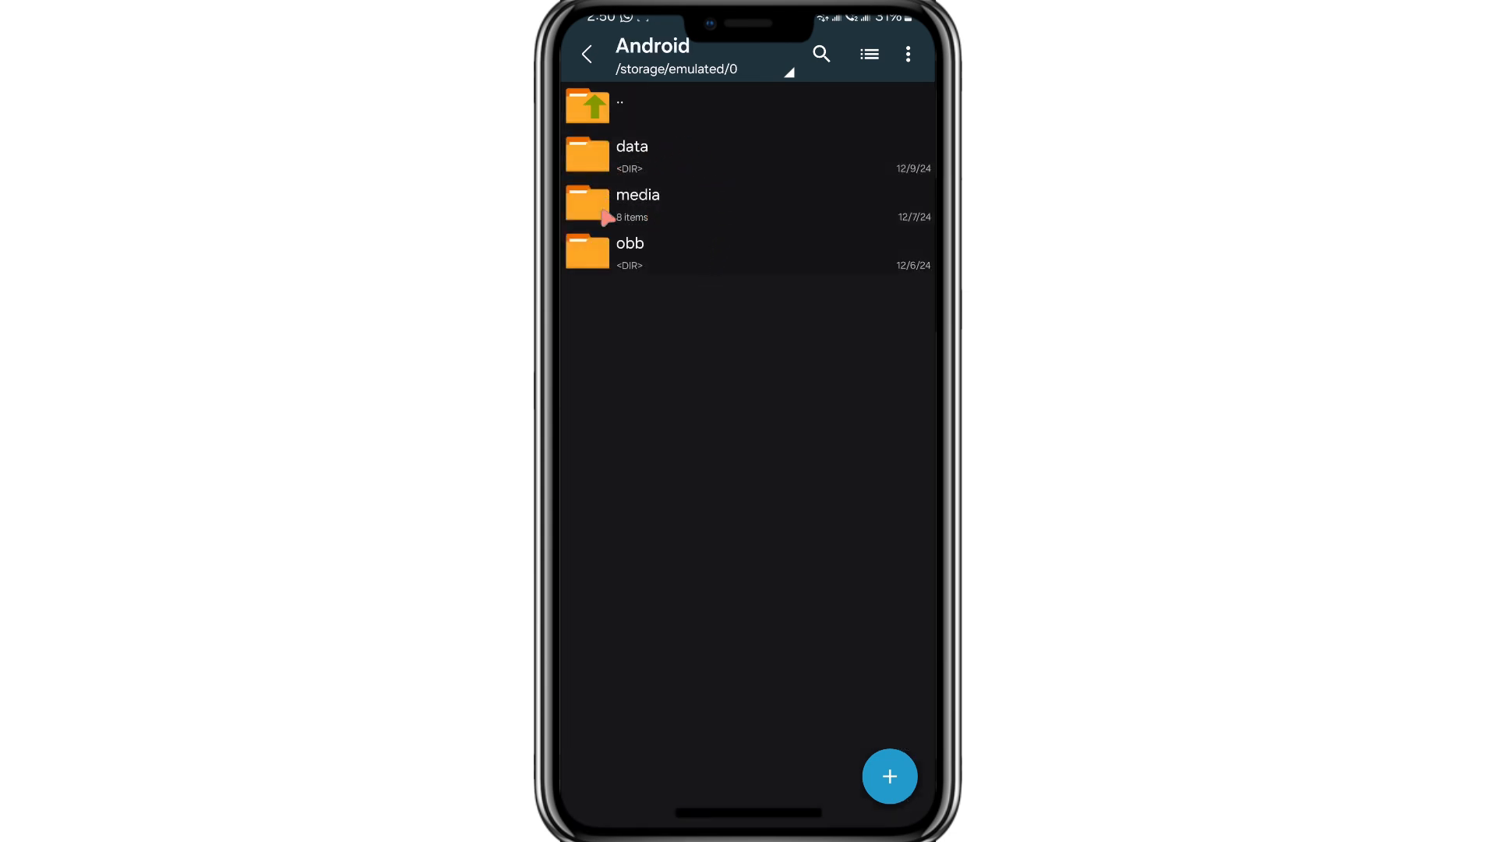
{"action": "mouse_move", "coordinate": [645, 169]}
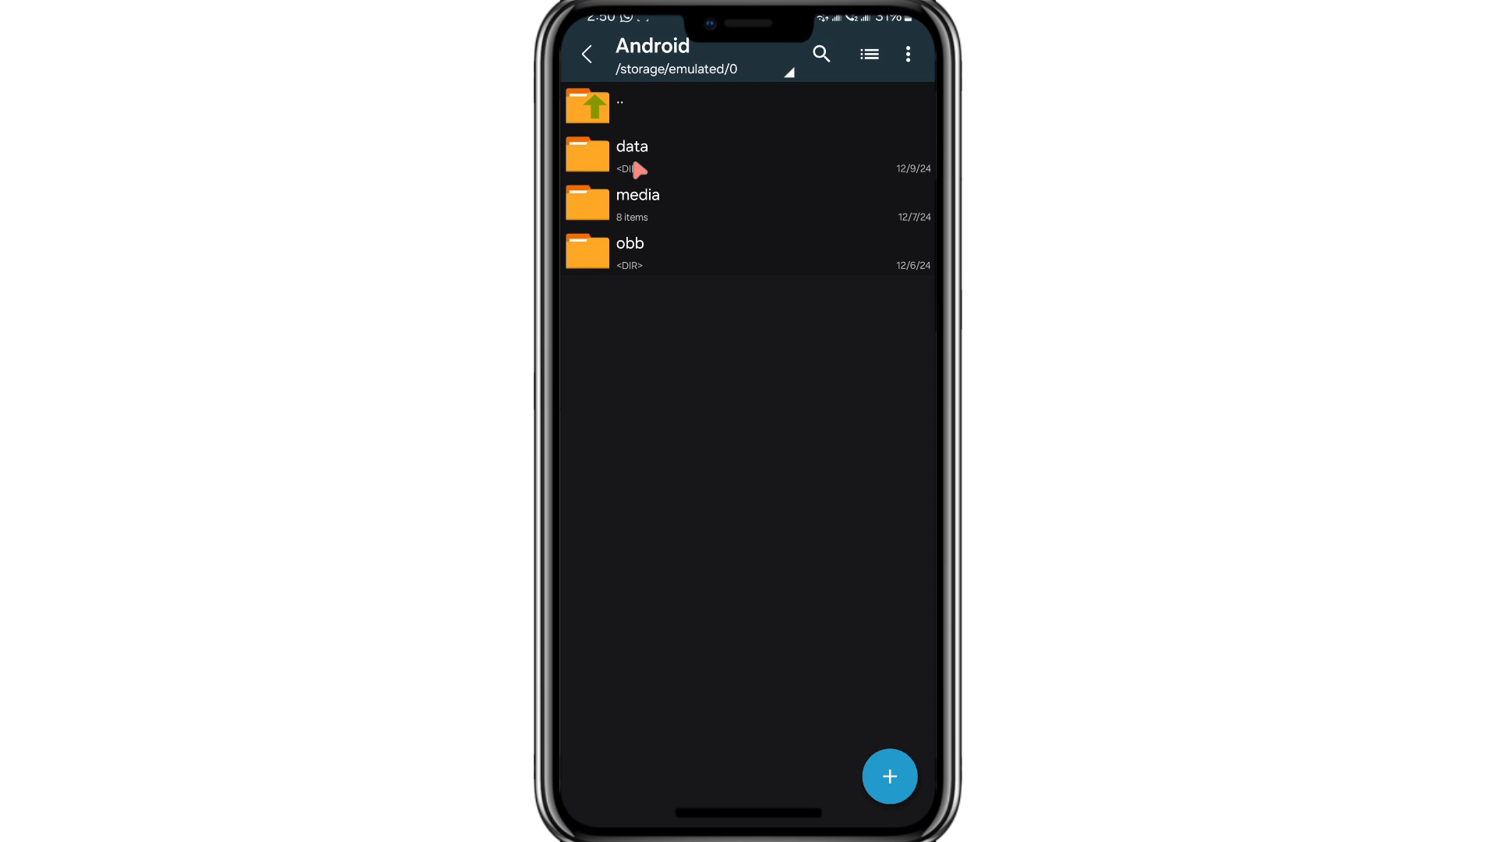
{"action": "mouse_move", "coordinate": [680, 265]}
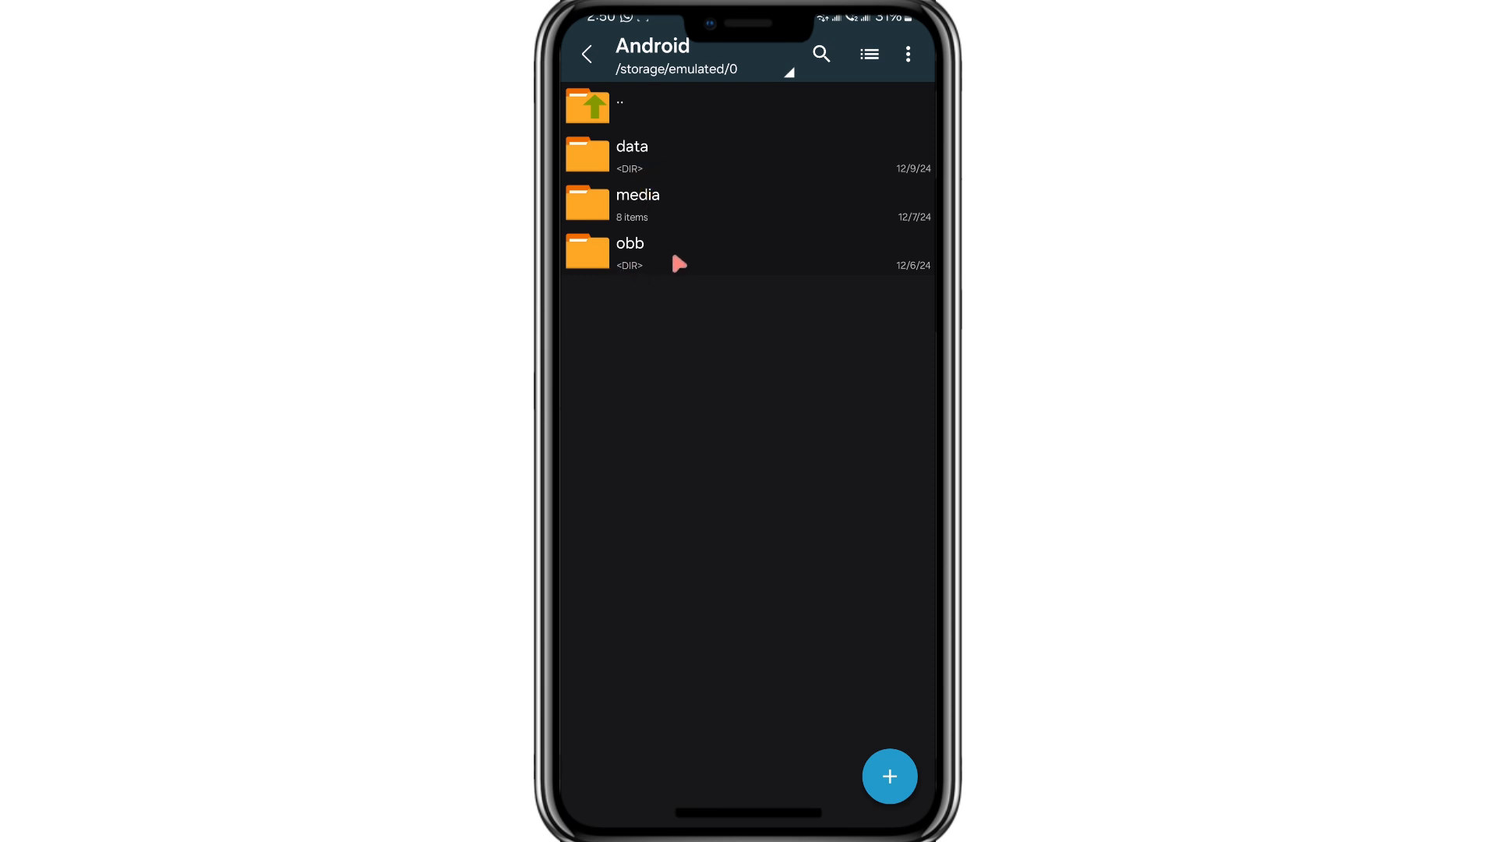
{"action": "mouse_move", "coordinate": [656, 263]}
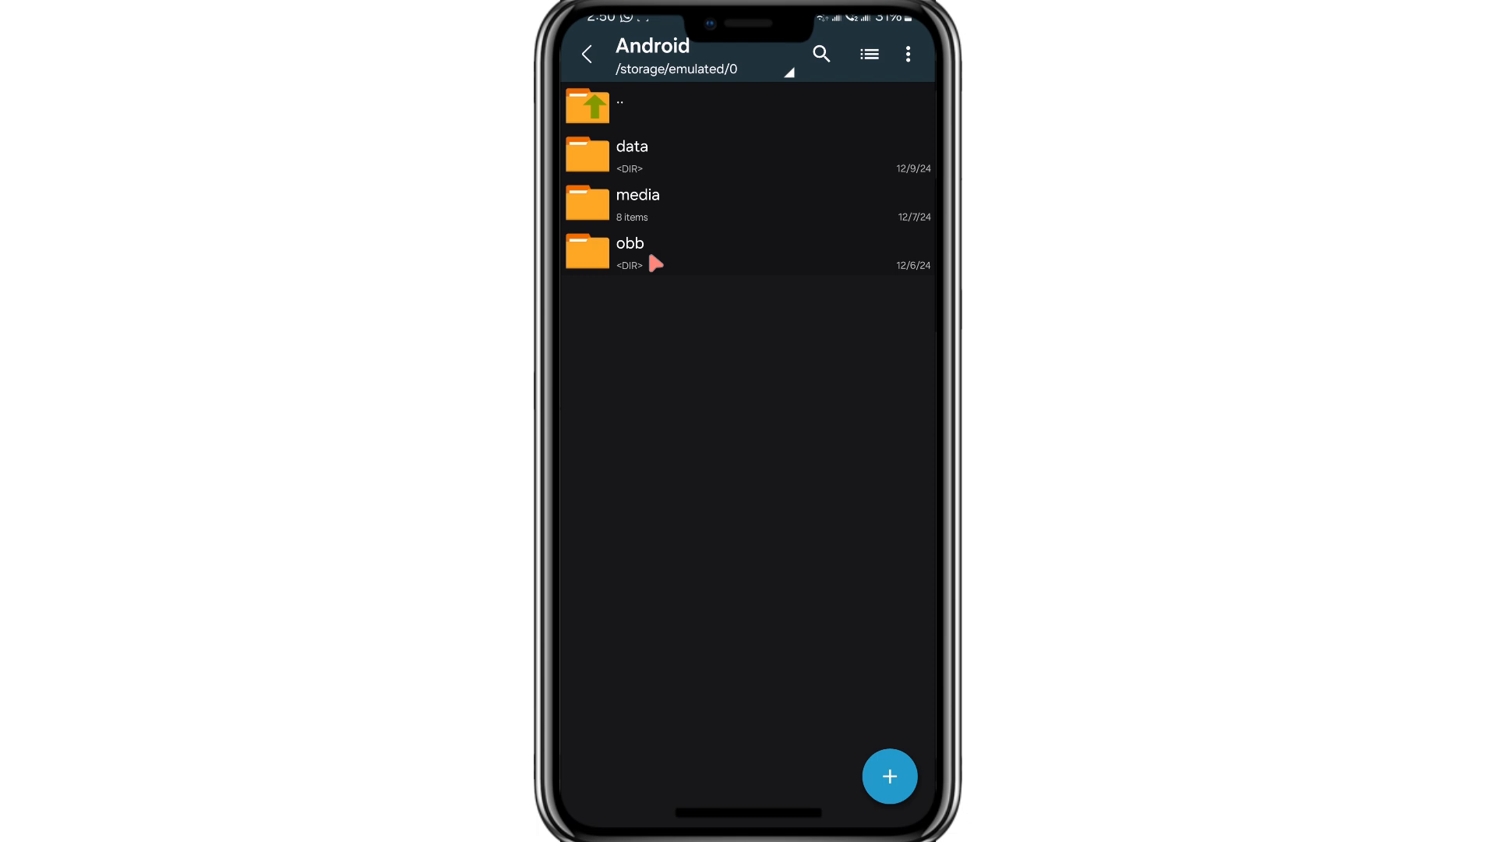
{"action": "mouse_move", "coordinate": [658, 169]}
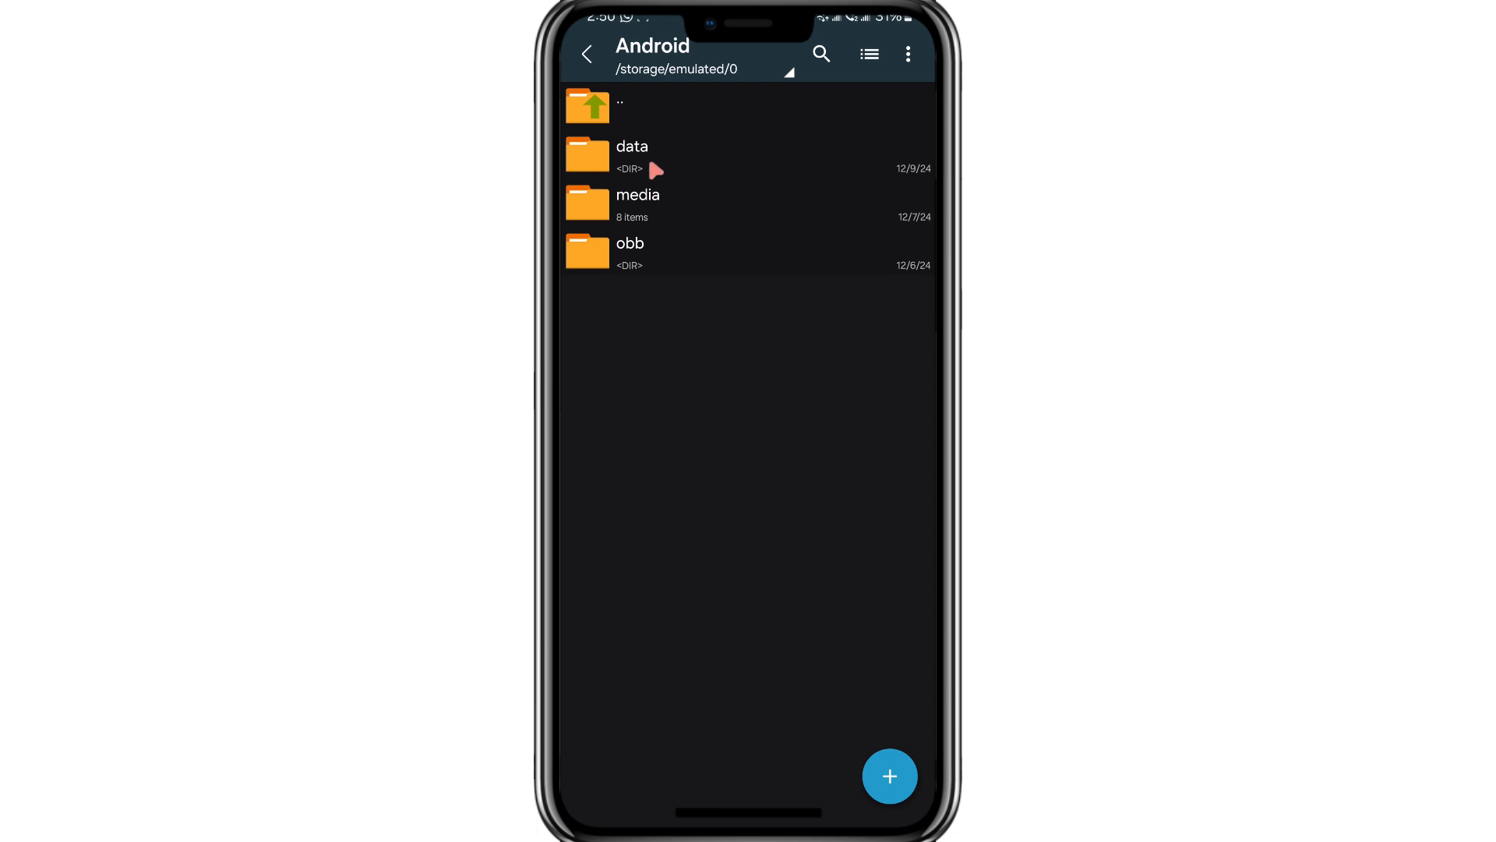
Step: Browse the Android/data folder down to Samsung packages like com.samsung.android.calendar
{"action": "left_click", "coordinate": [627, 153]}
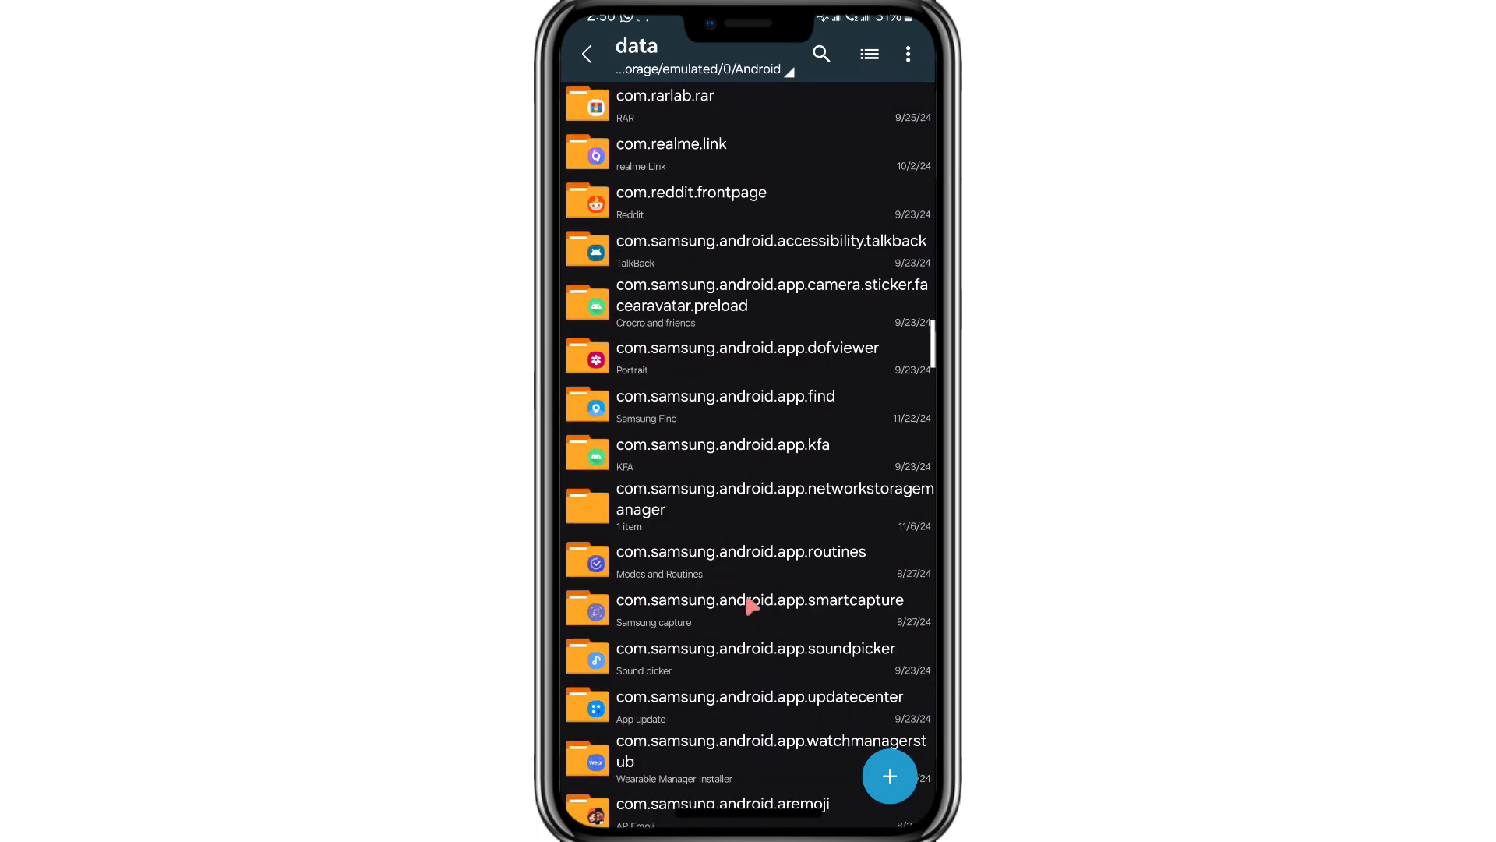
{"action": "scroll", "scroll_direction": "down", "scroll_amount": 3}
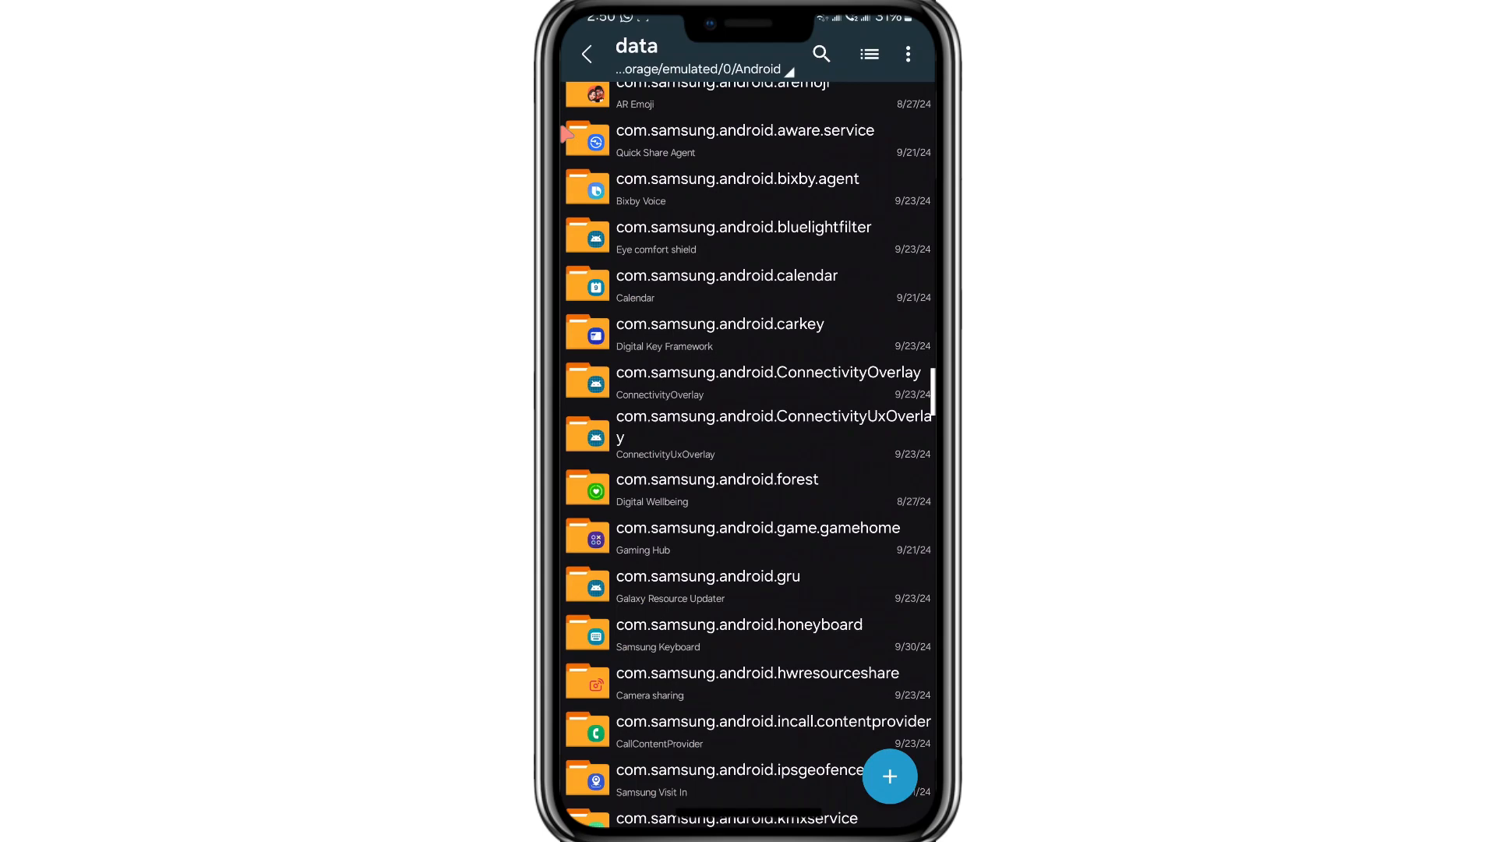